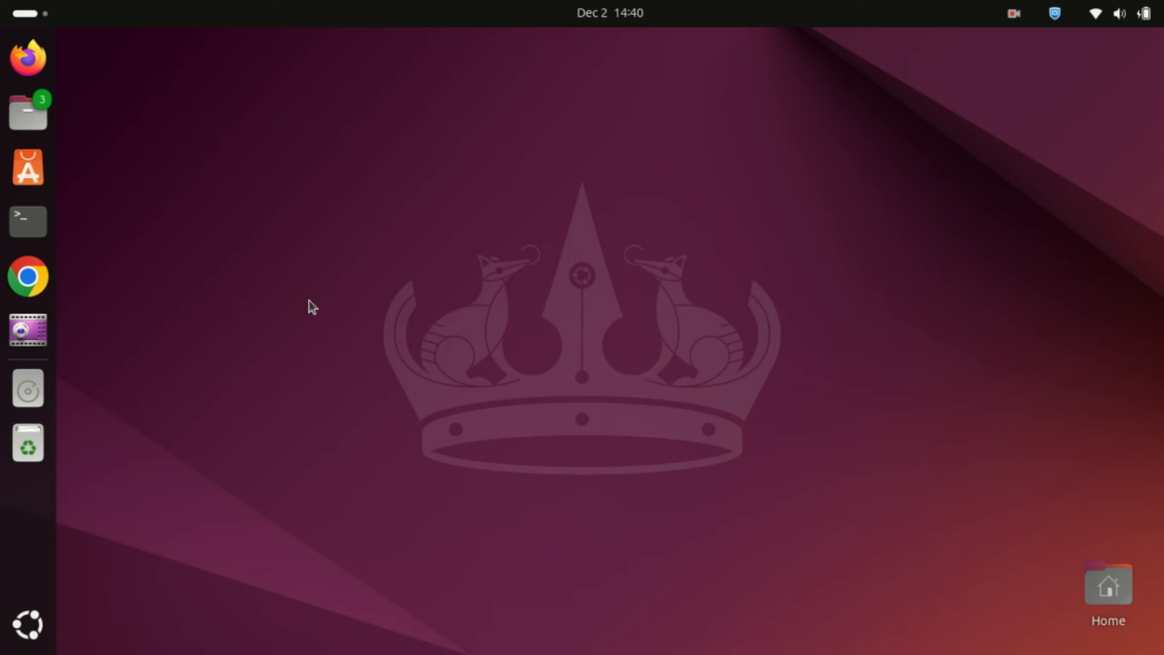
pyautogui.moveTo(332, 304)
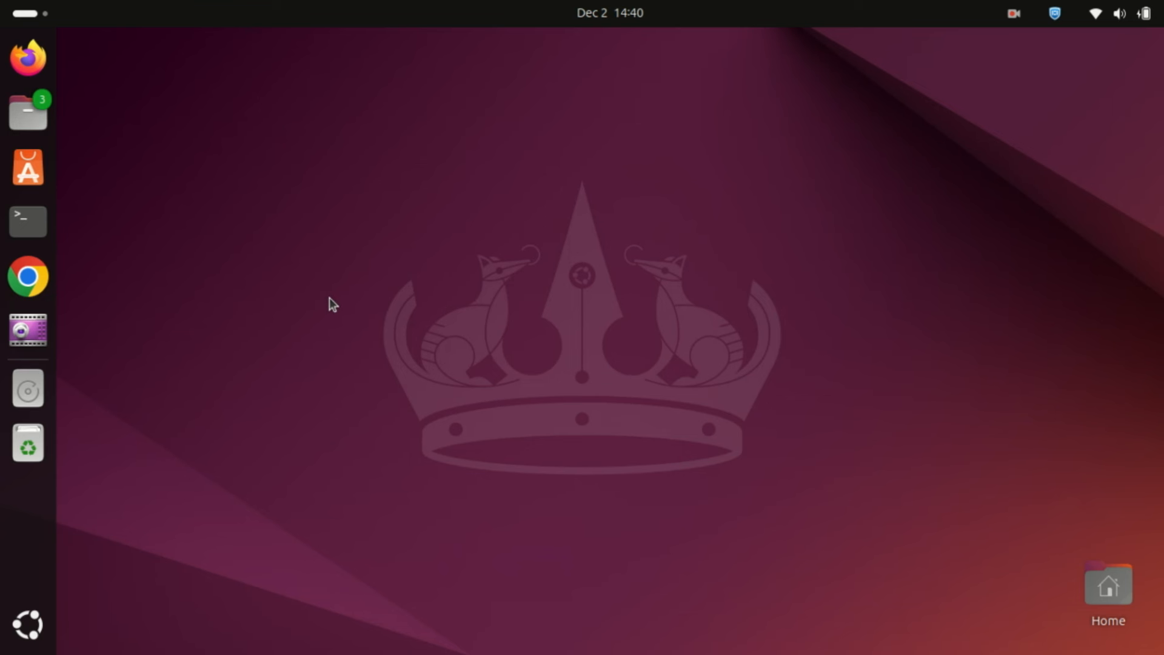
pyautogui.moveTo(332, 309)
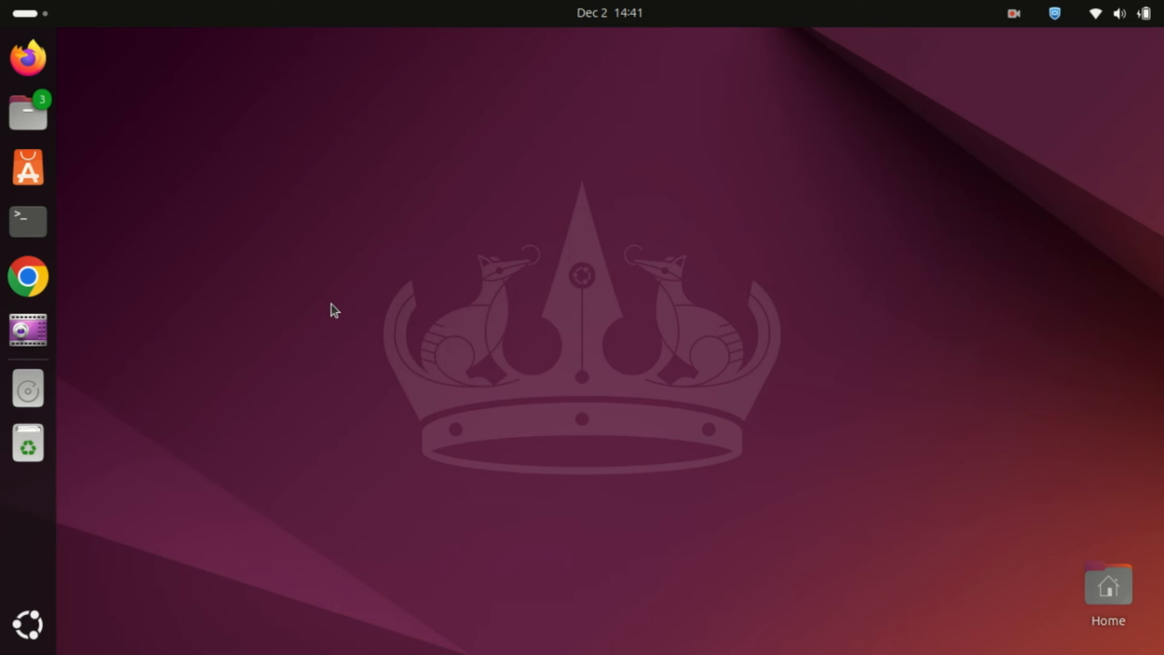
pyautogui.moveTo(333, 316)
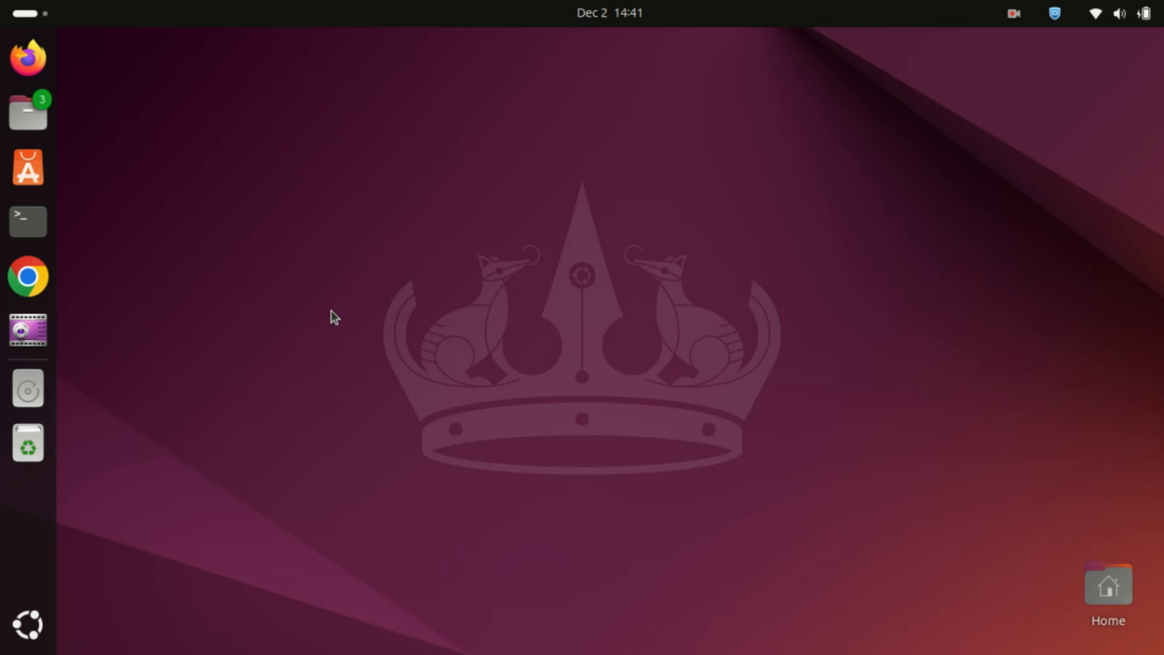
pyautogui.moveTo(234, 337)
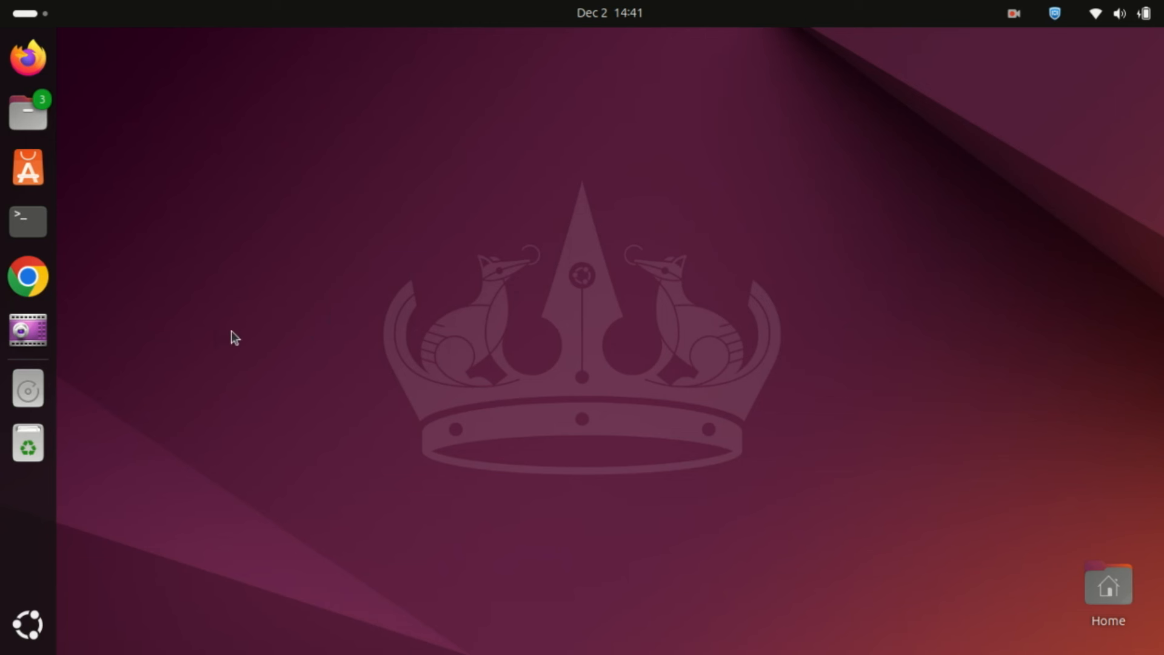
pyautogui.moveTo(104, 255)
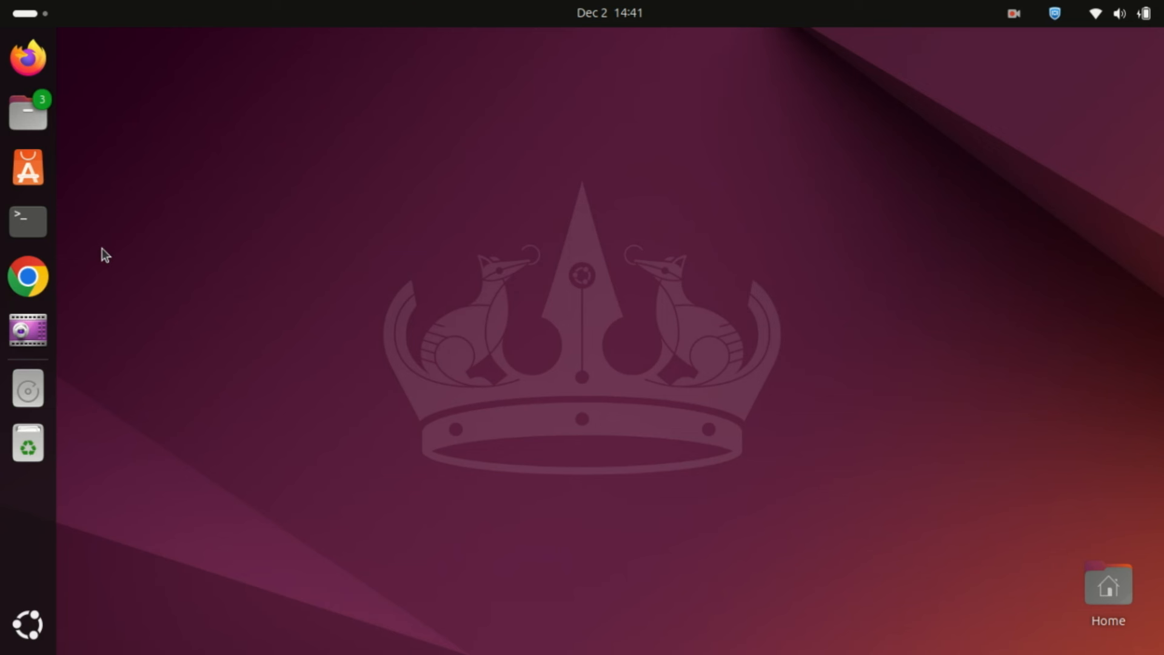
pyautogui.moveTo(61, 246)
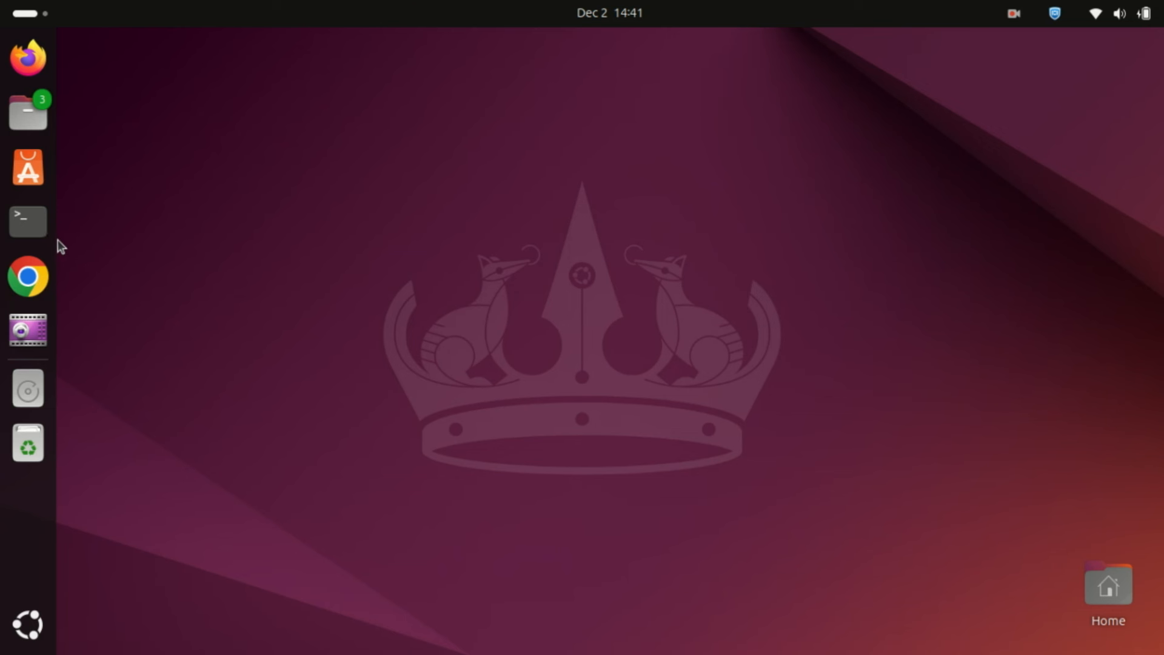
pyautogui.moveTo(28, 220)
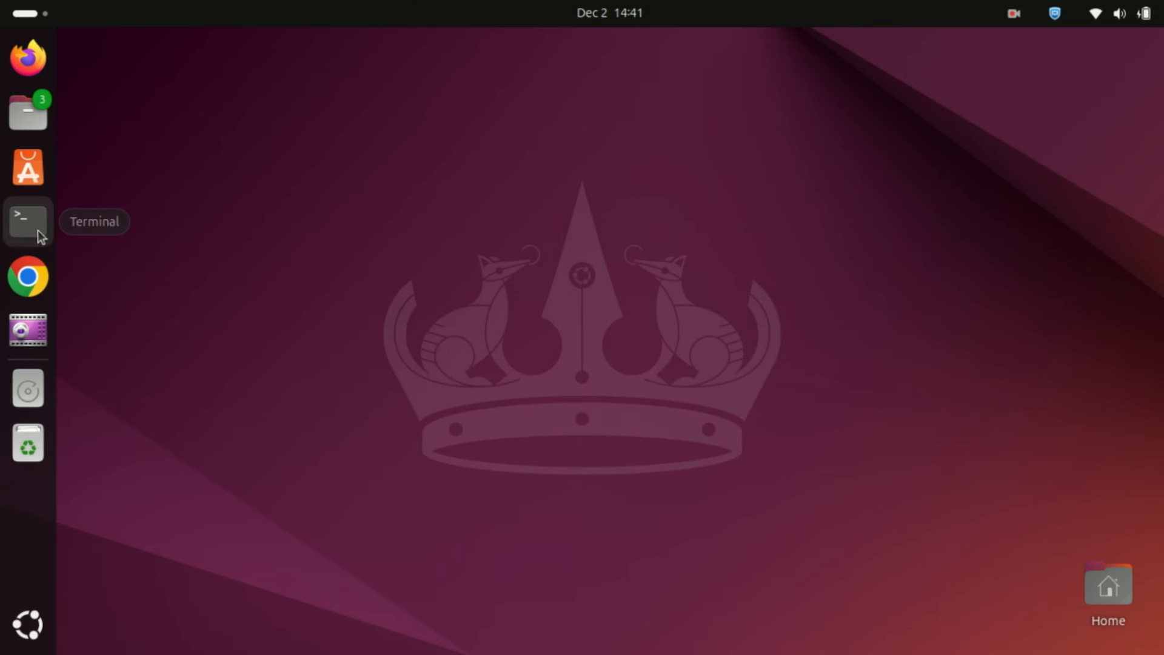
# Run sudo apt update in a maximized terminal, supplying the administrator password.
pyautogui.click(27, 221)
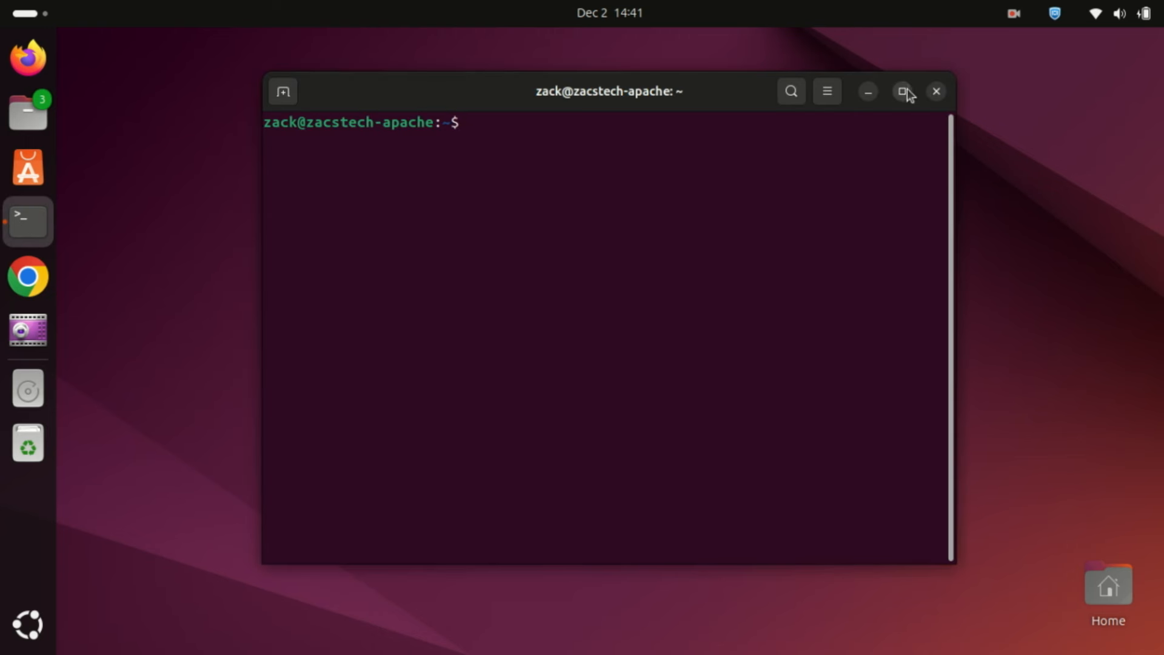
pyautogui.click(902, 91)
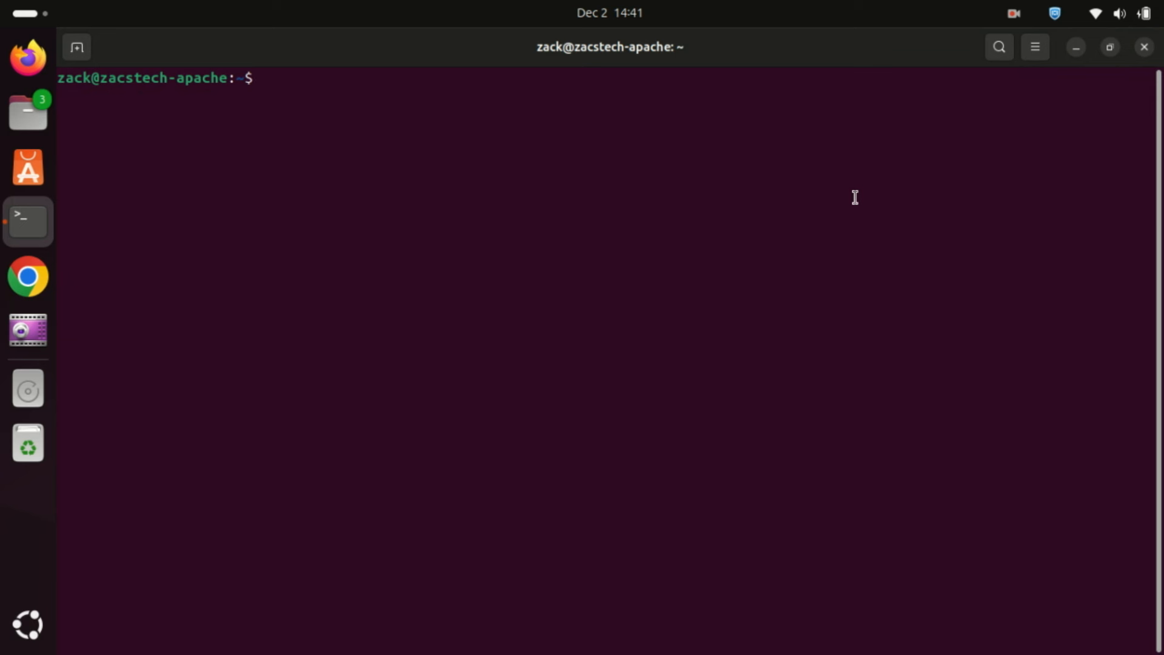
pyautogui.write('sudo apt uo')
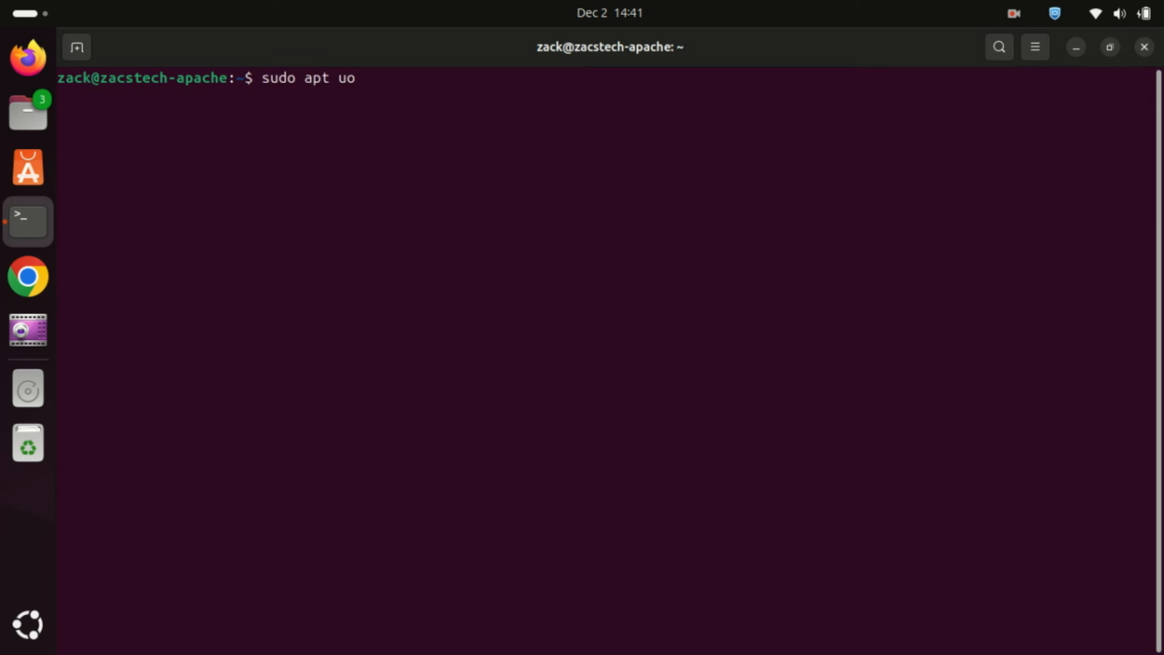
pyautogui.write('pdate')
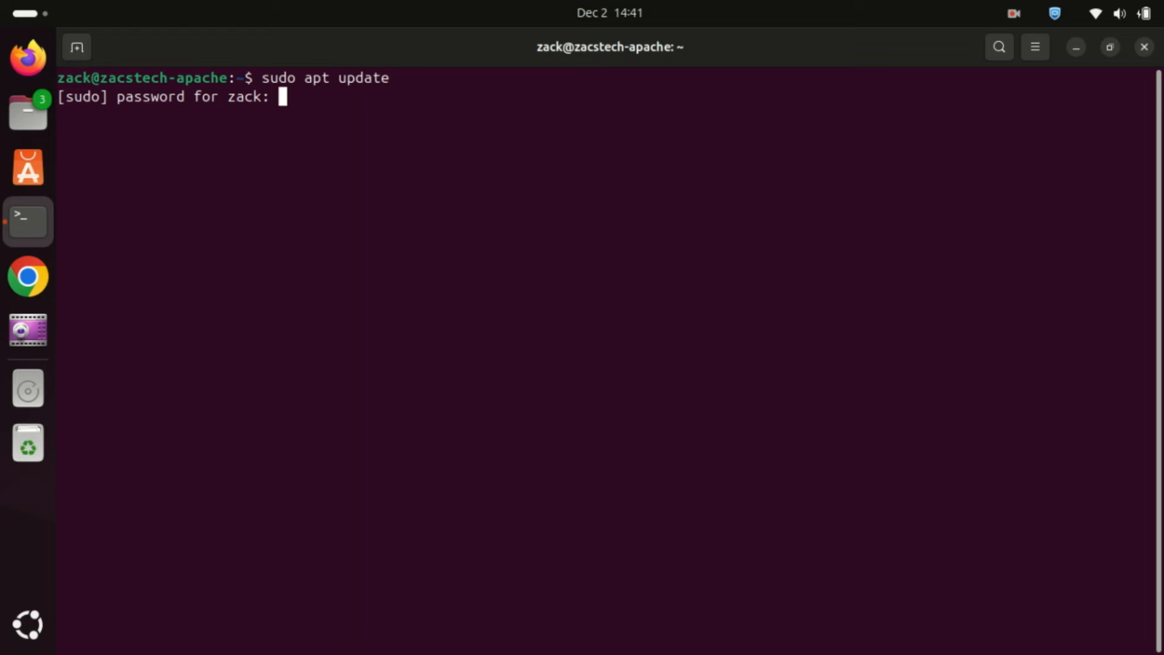
pyautogui.press('Return')
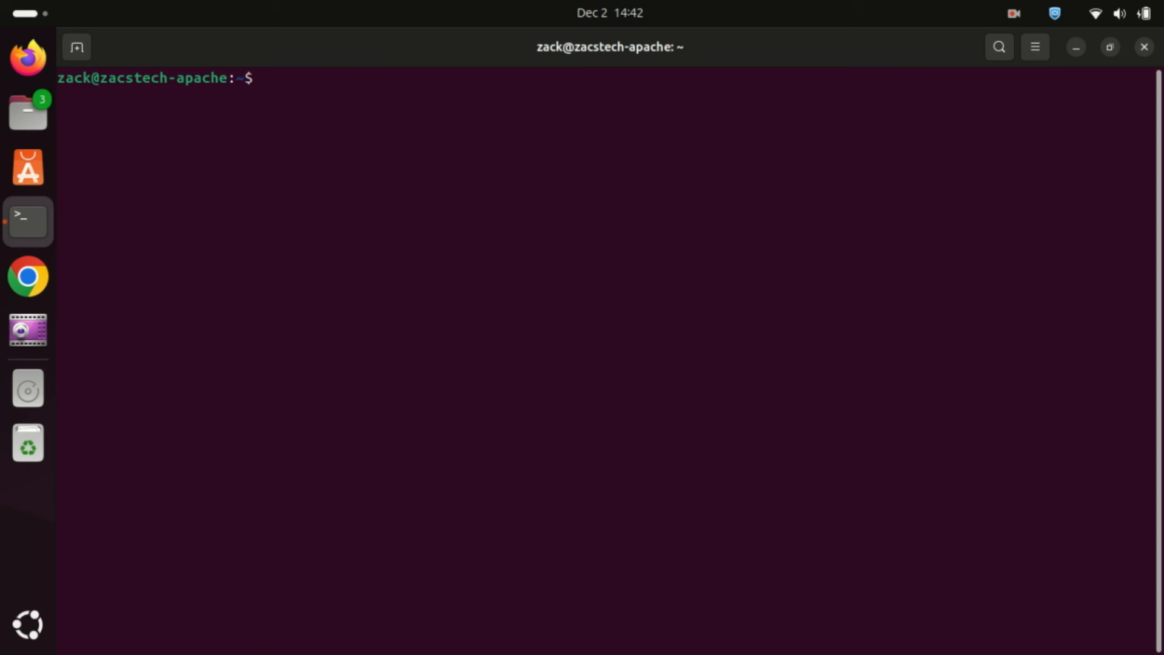
# Install xrdp with sudo apt install xrdp, then clear the screen.
pyautogui.write('sudo')
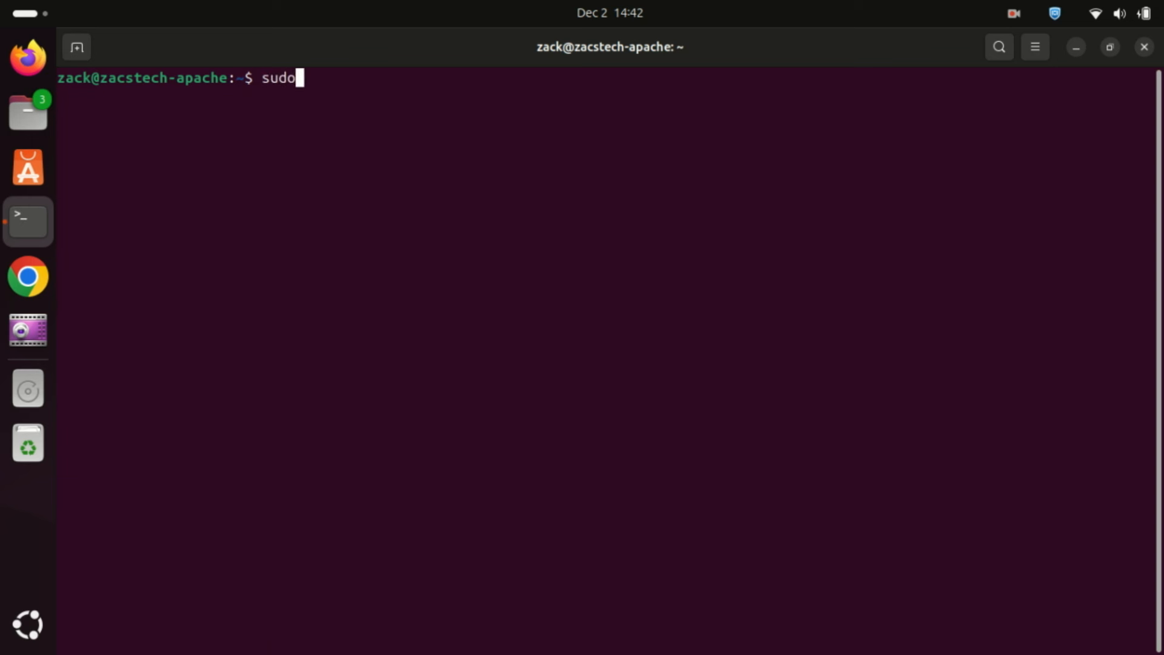
pyautogui.write('apt')
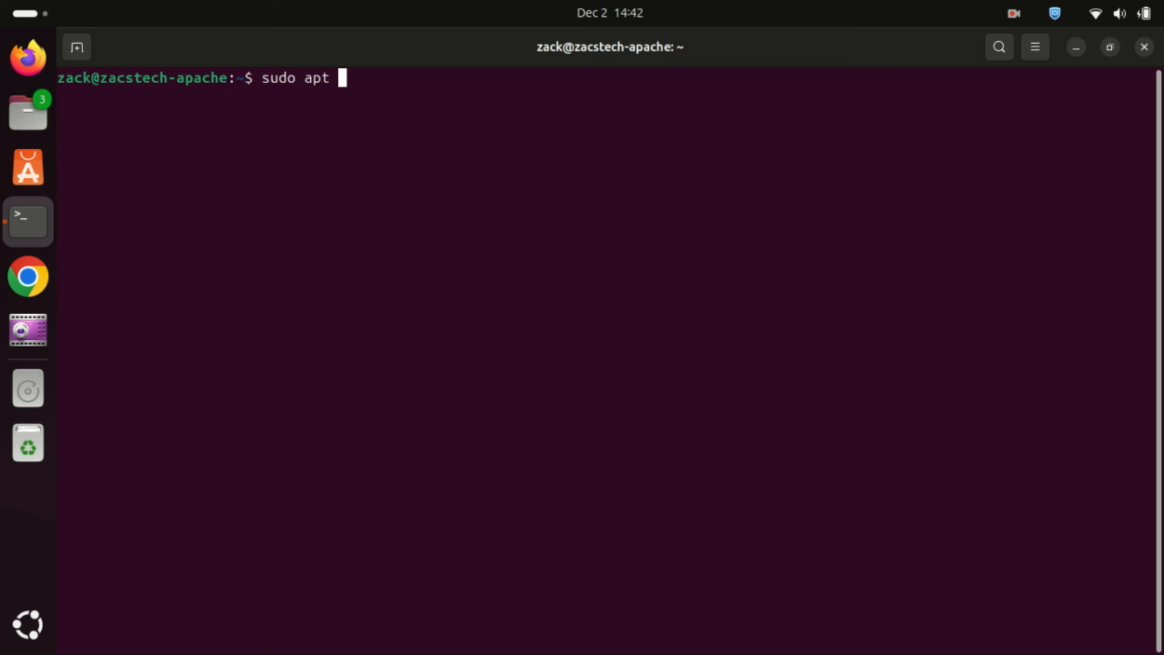
pyautogui.write('install')
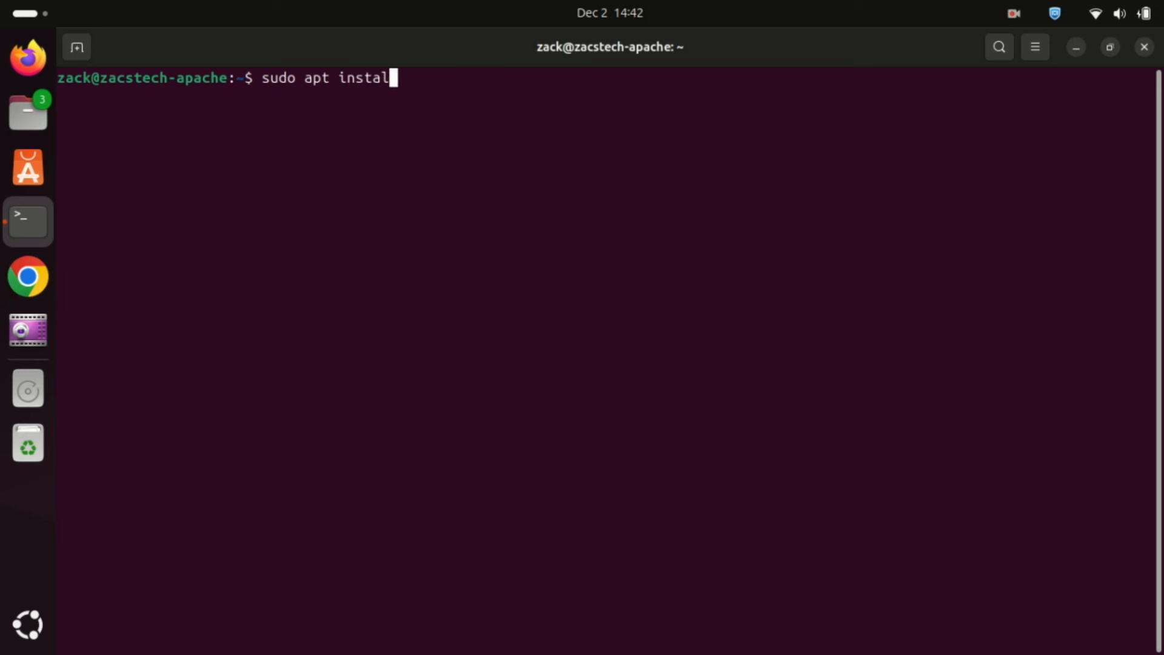
pyautogui.write('x')
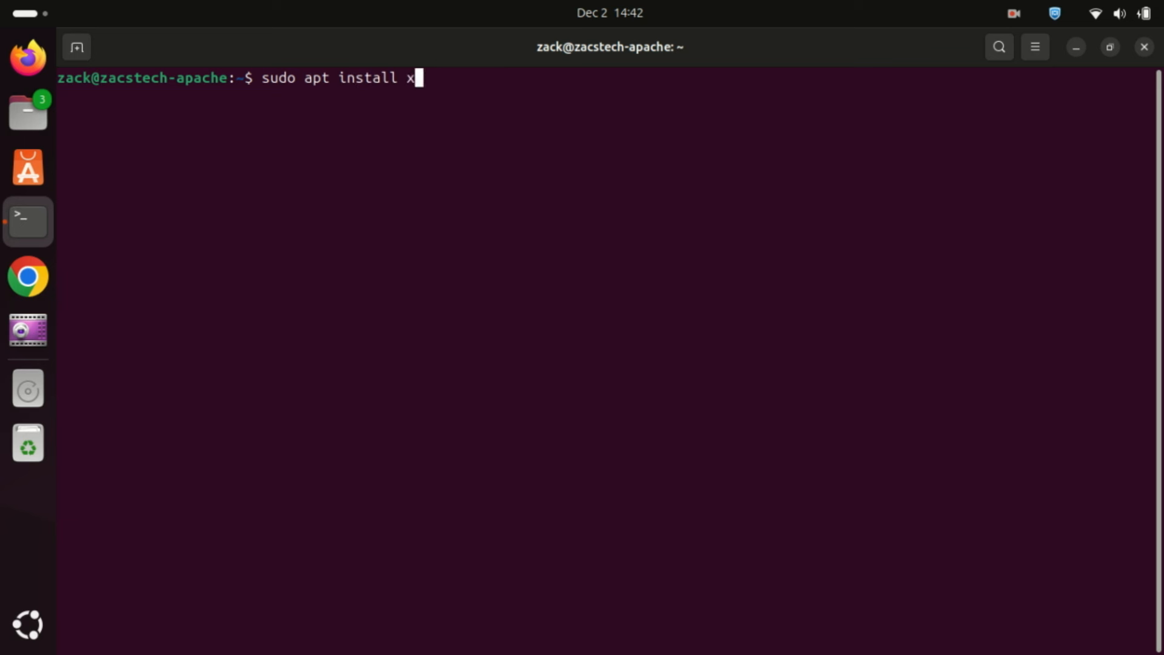
pyautogui.write('r')
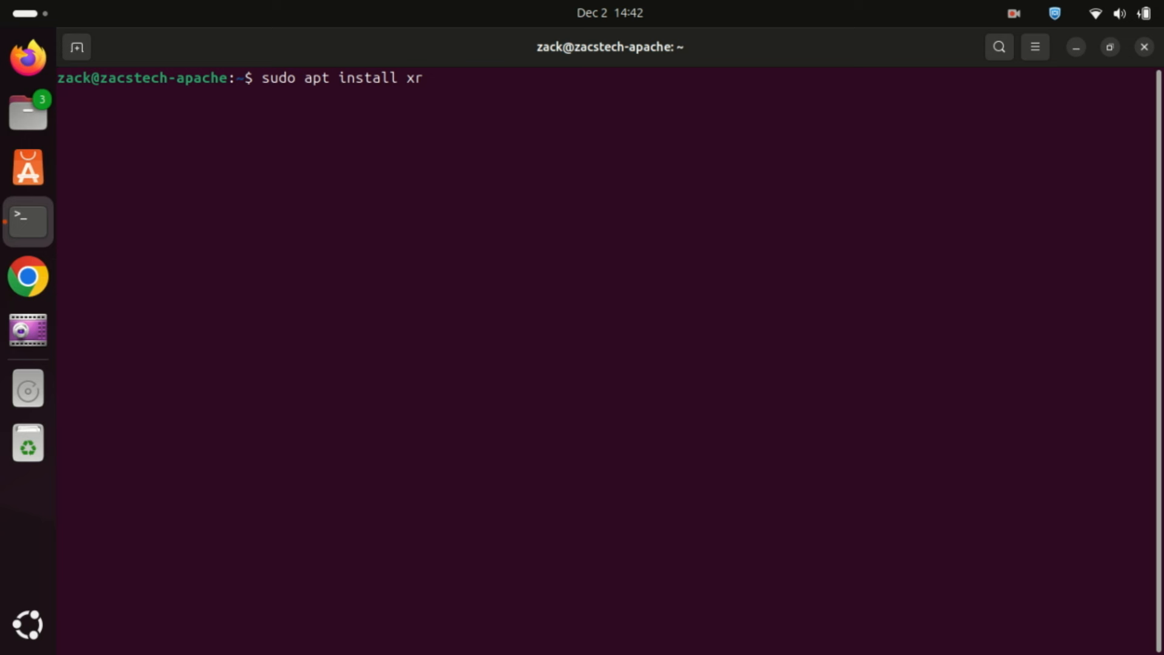
pyautogui.write('dp')
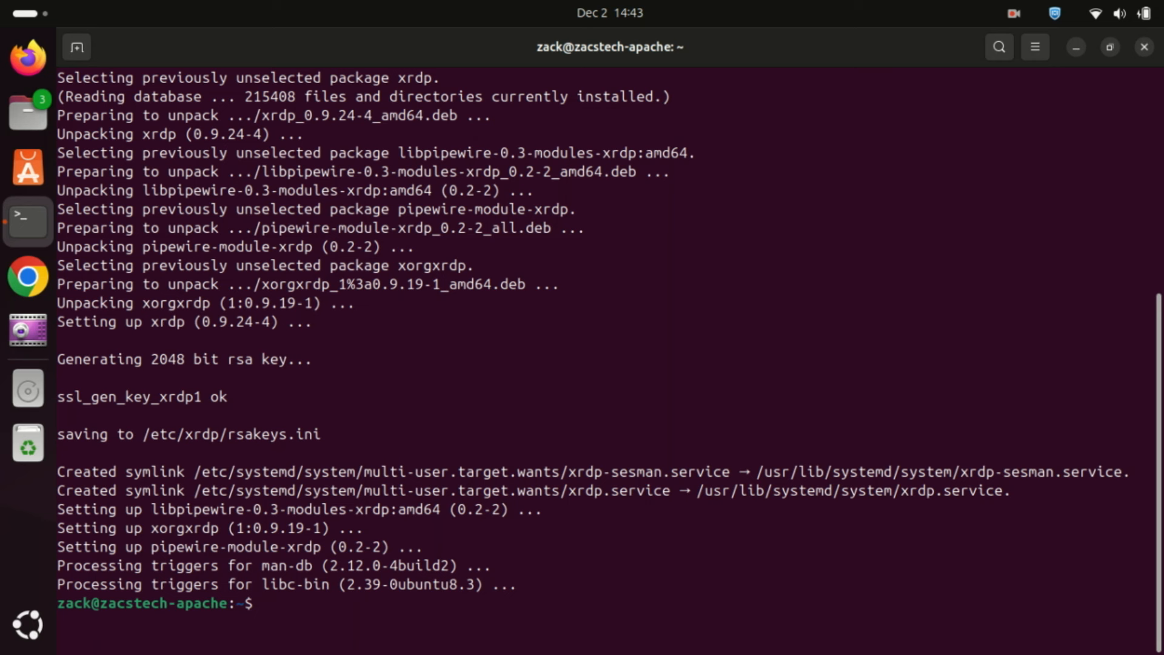
pyautogui.write('clear')
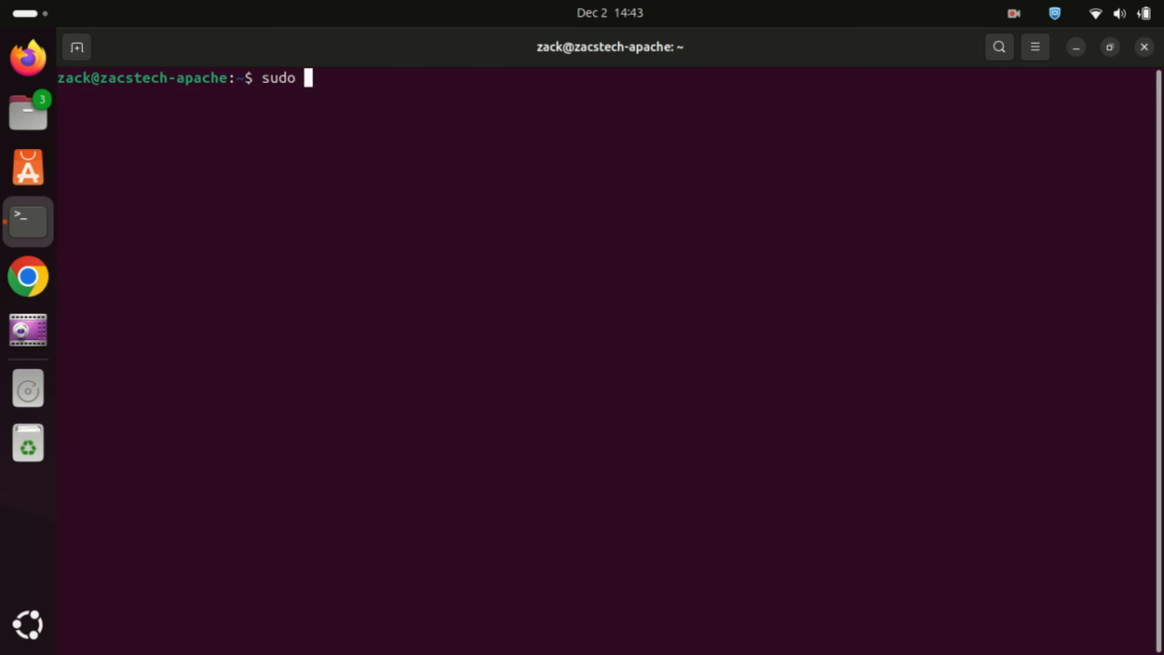
# Check that xrdp is active with sudo systemctl status xrdp, then clear the screen.
pyautogui.write('syste')
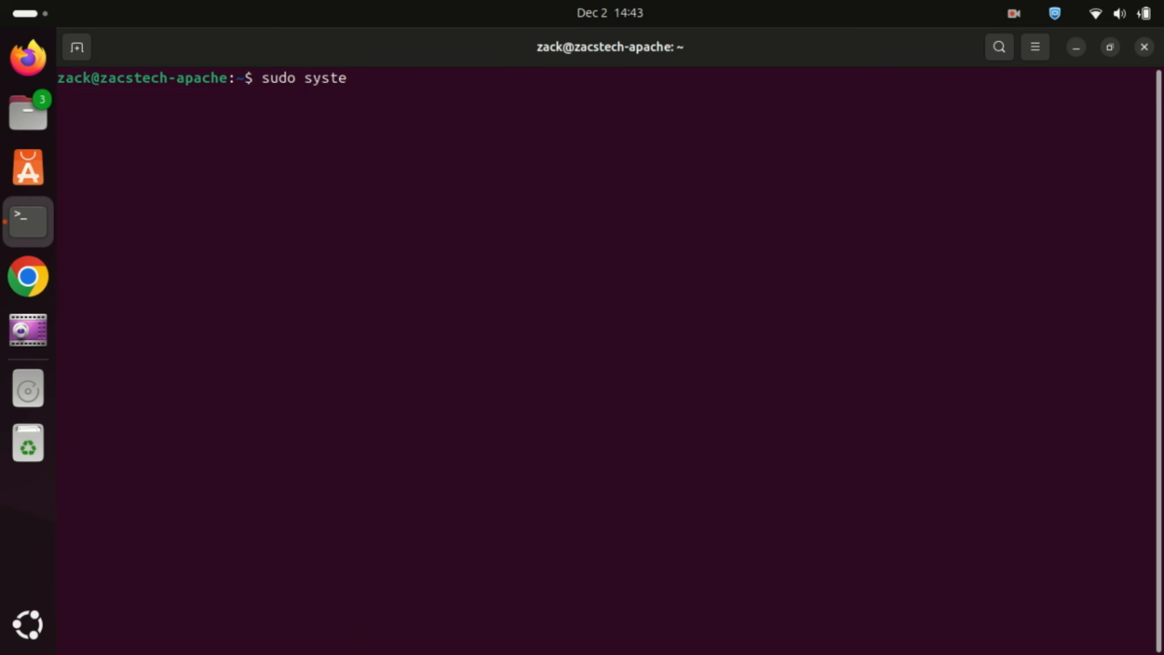
pyautogui.write('mctl')
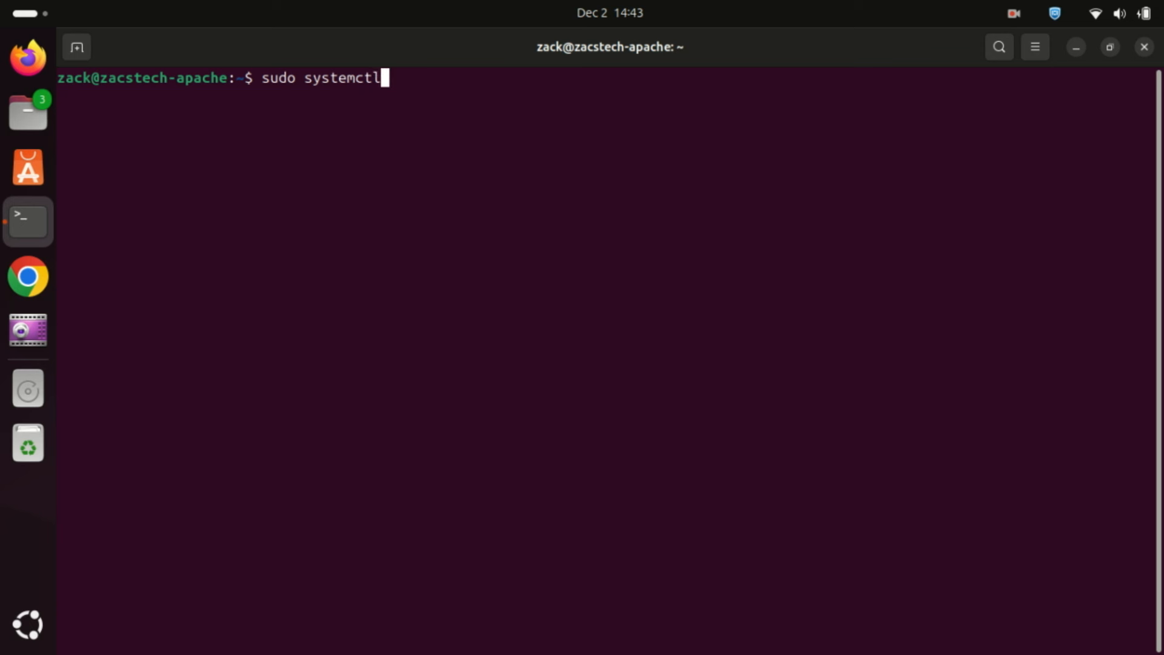
pyautogui.write('stat')
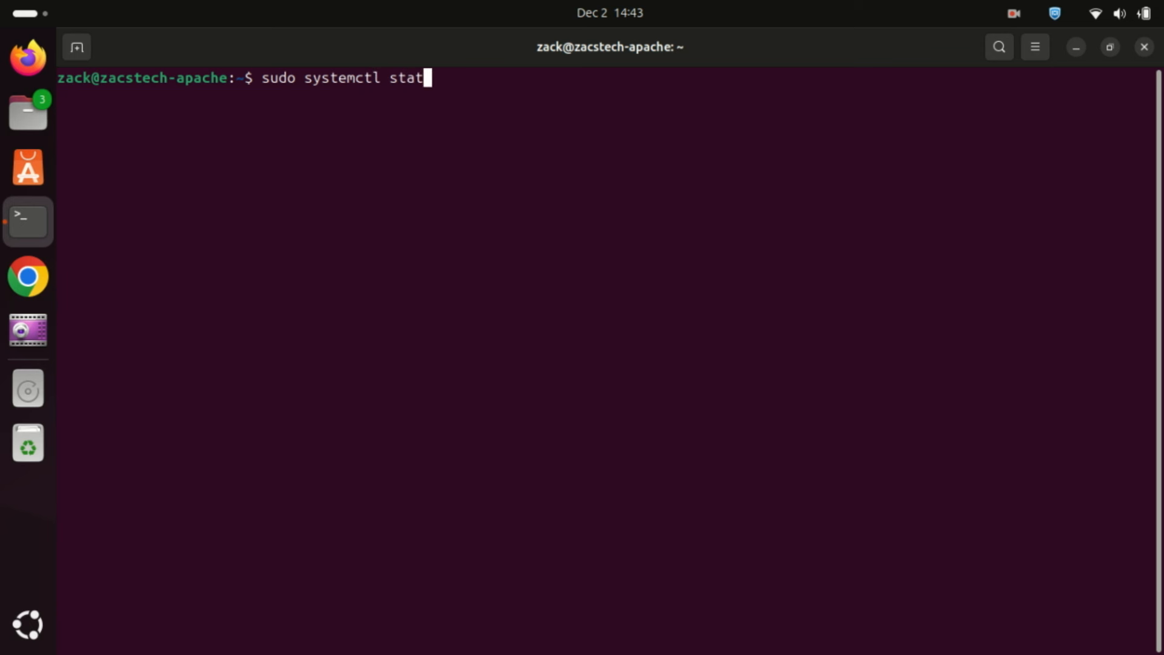
pyautogui.write('us')
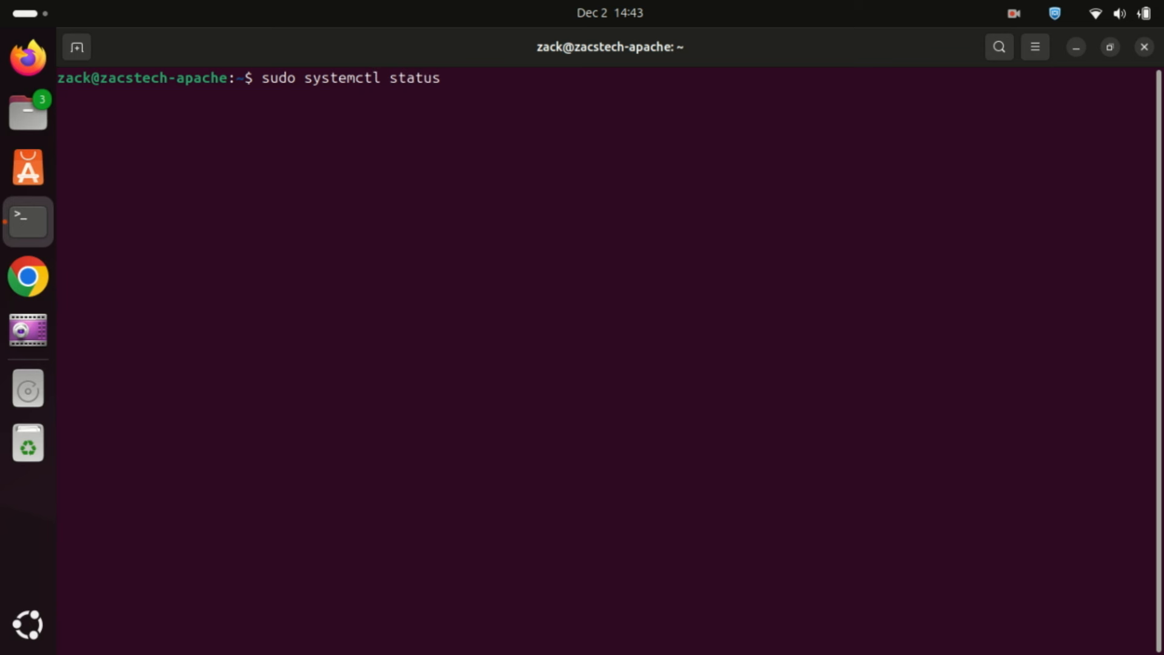
pyautogui.write('xr')
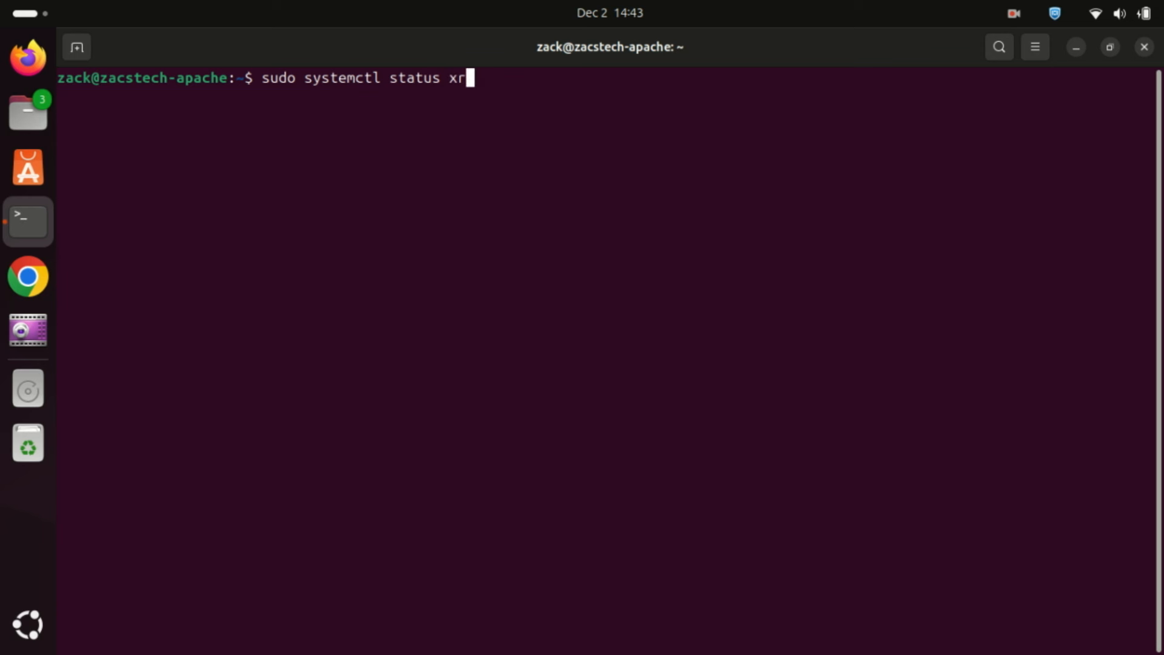
pyautogui.write('dp')
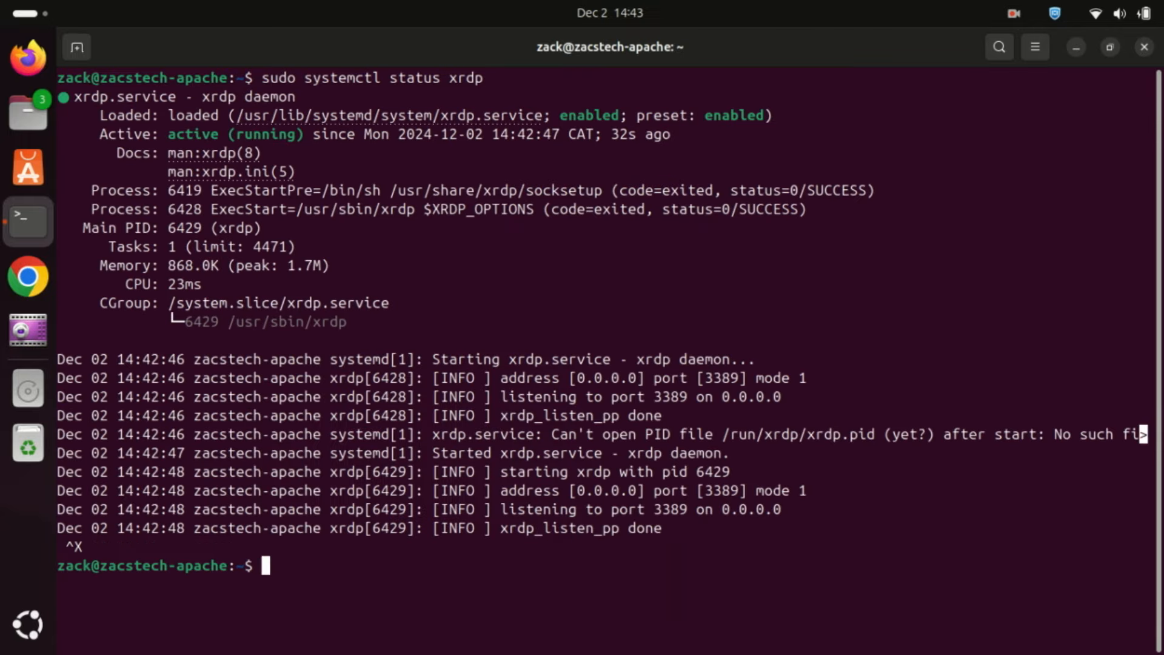
pyautogui.write('clear')
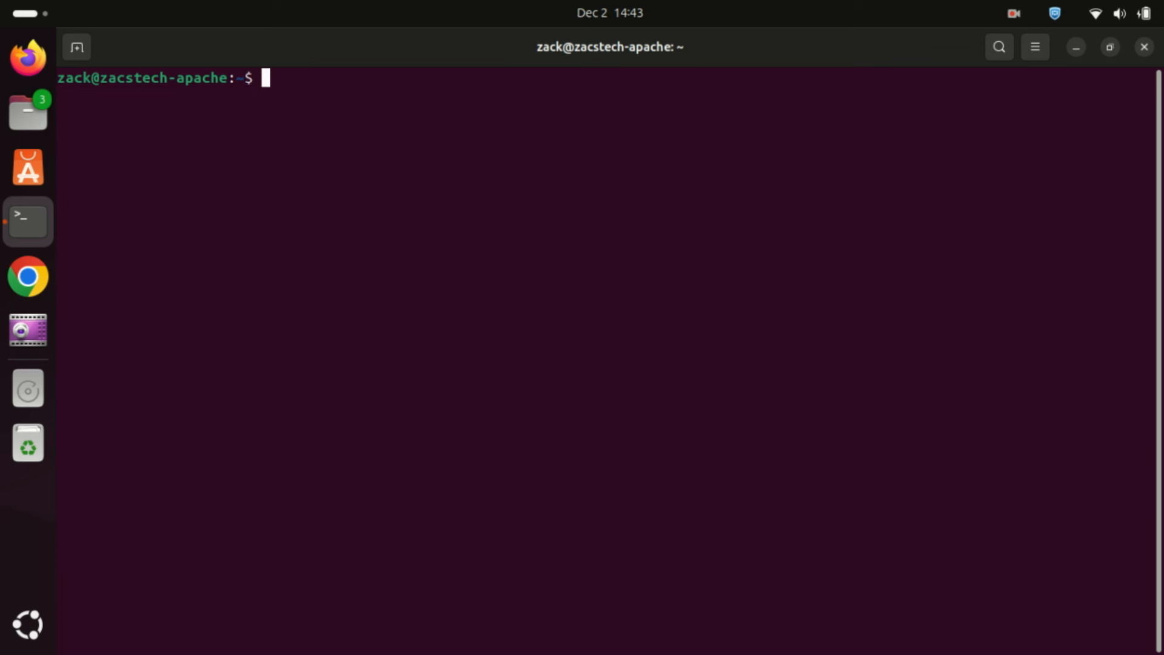
# Add the xrdp user to the ssl-cert group with sudo adduser xrdp ssl-cert.
pyautogui.write('sudo')
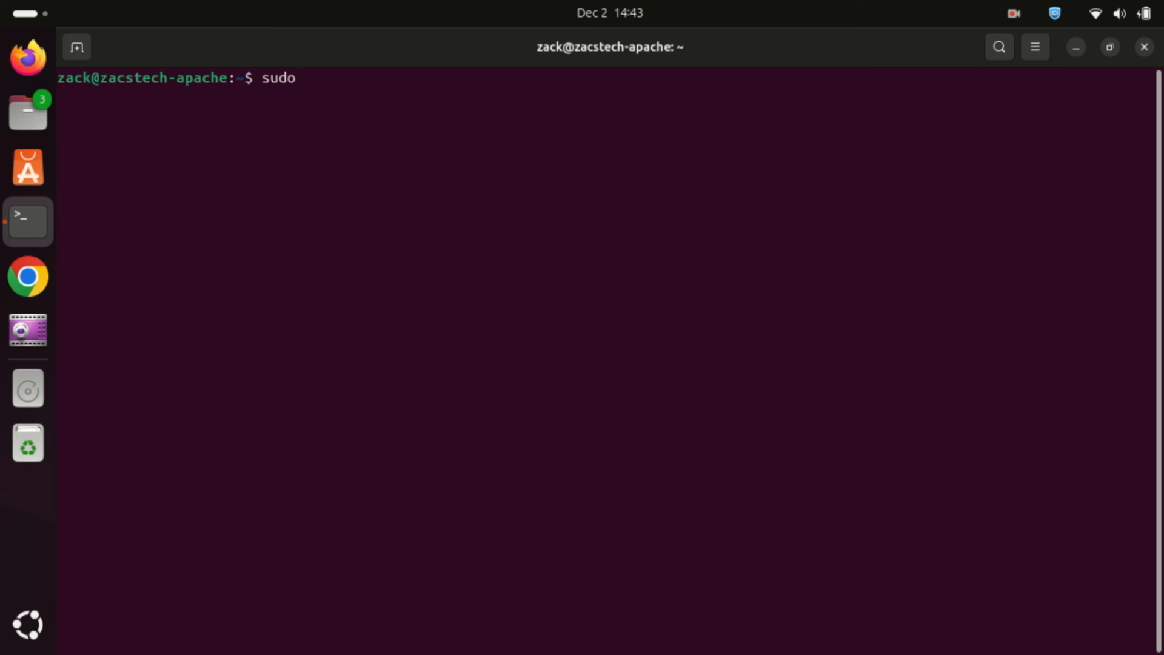
pyautogui.write('ad')
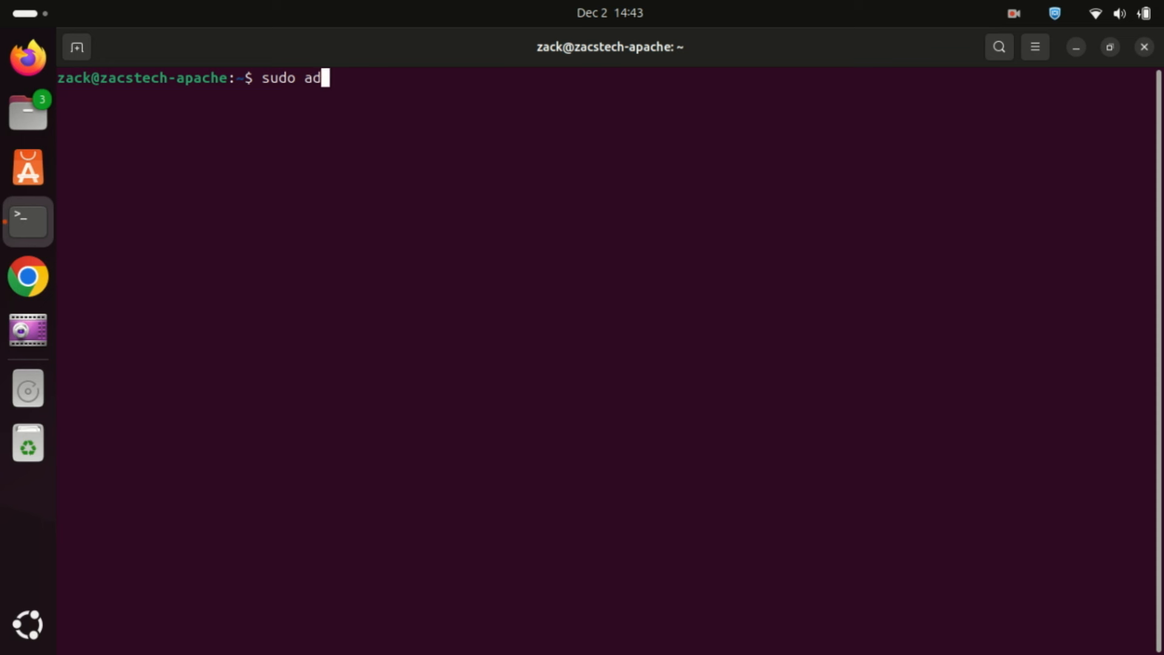
pyautogui.write('duser')
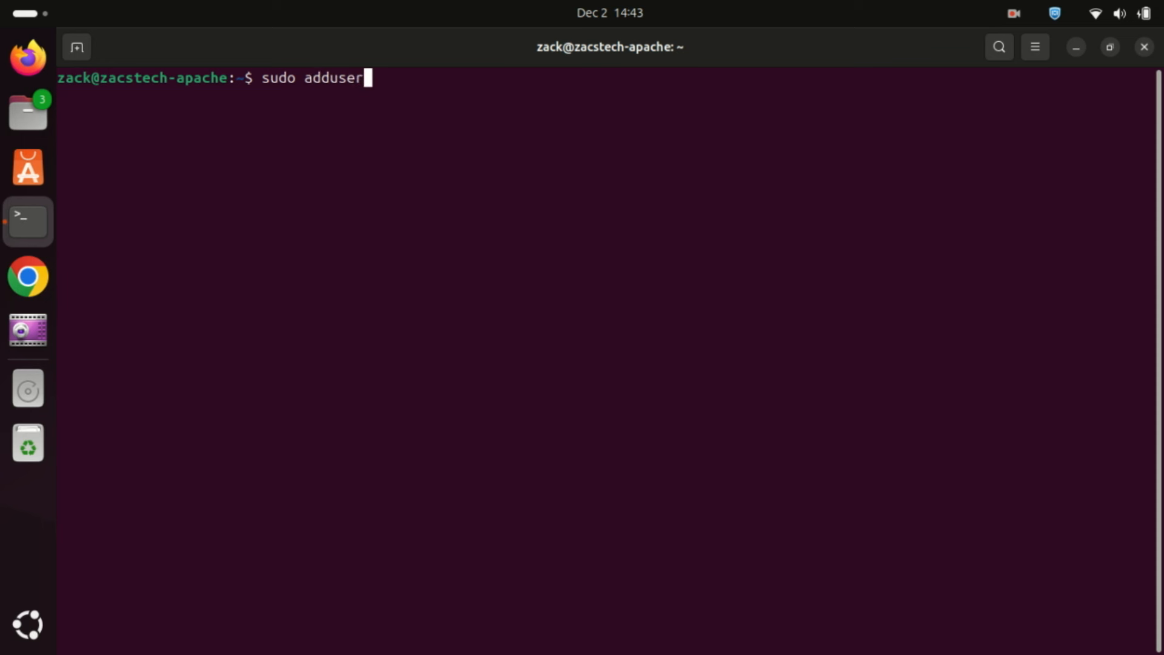
pyautogui.write('x')
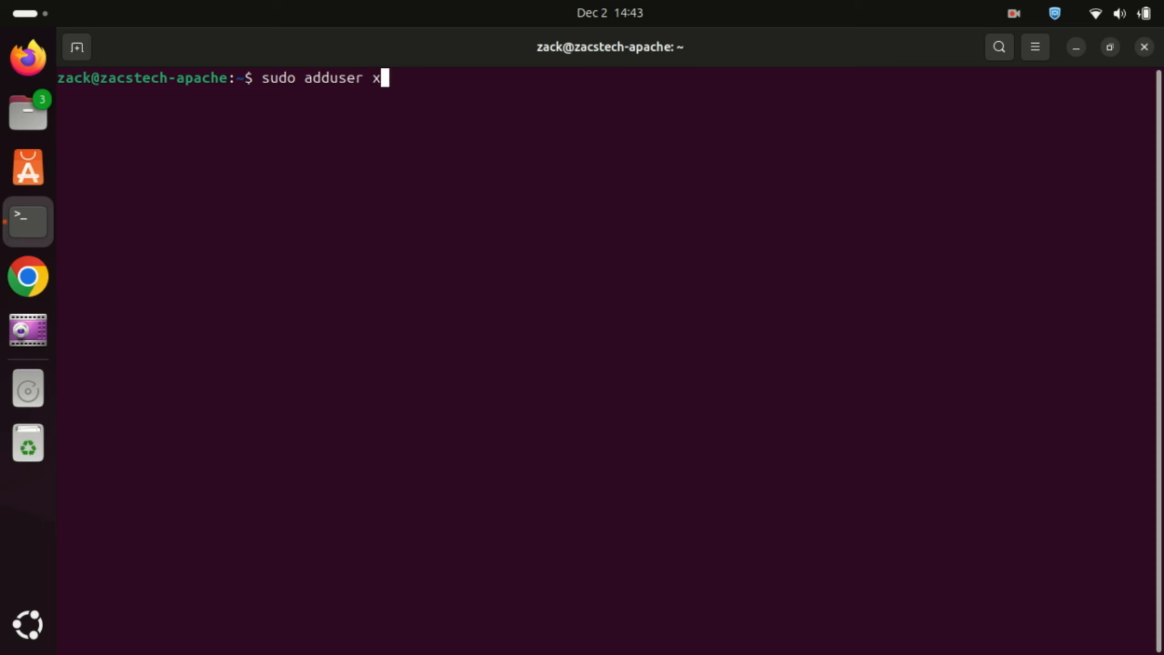
pyautogui.write('rdp')
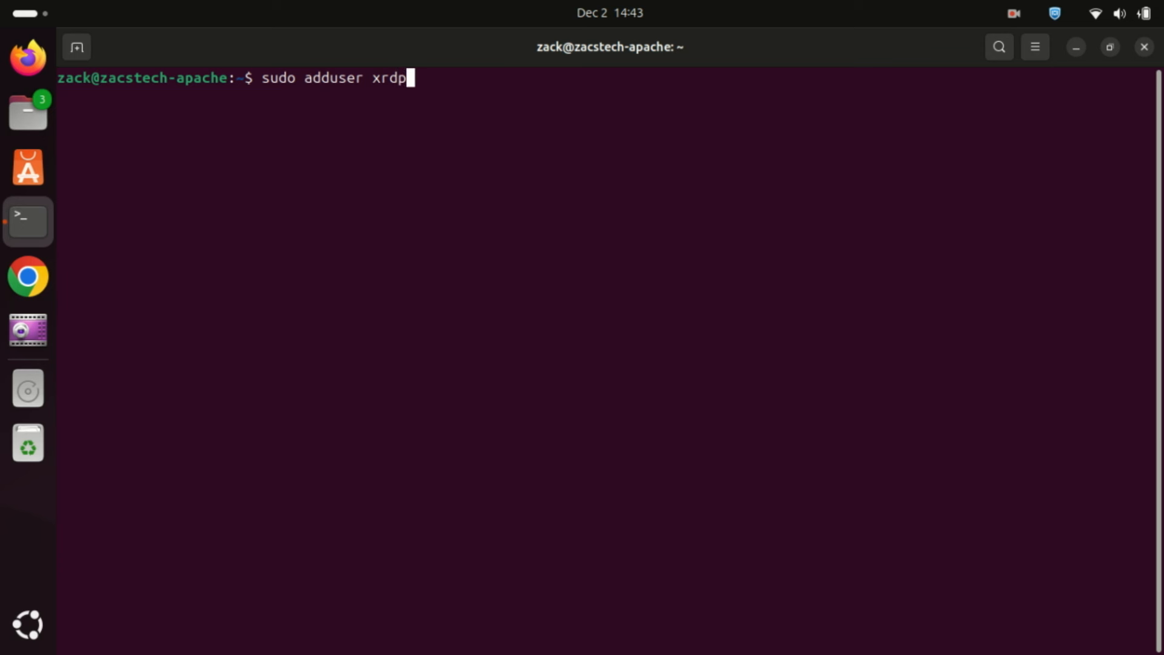
pyautogui.write('ssl')
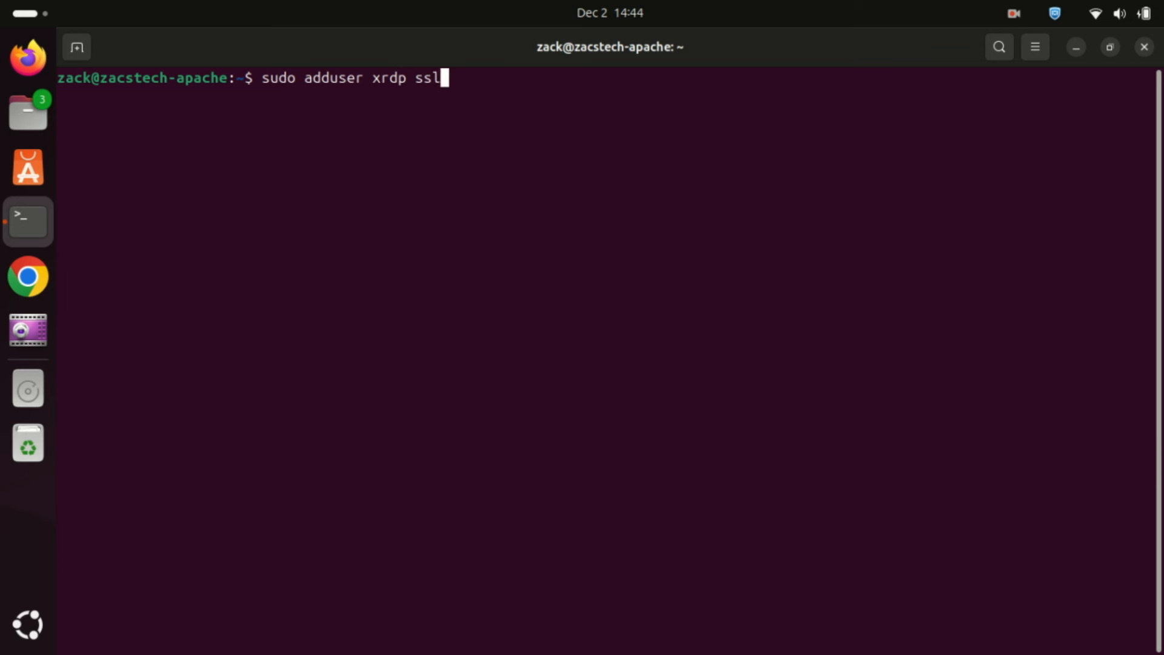
pyautogui.write('-cert')
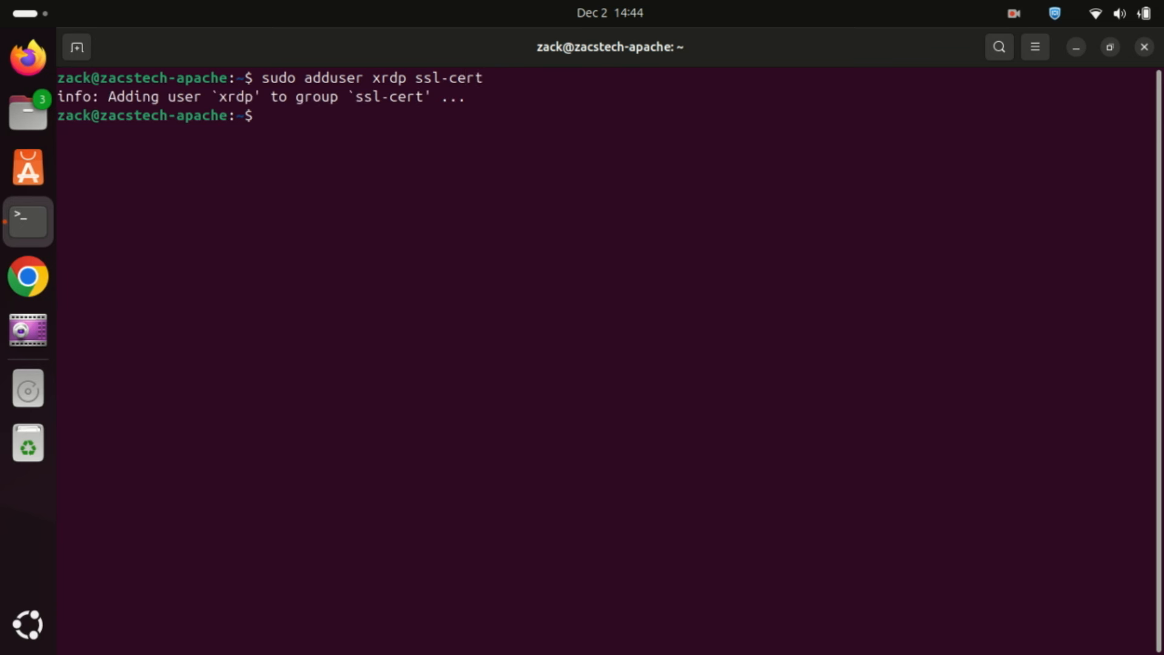
pyautogui.write('sudo')
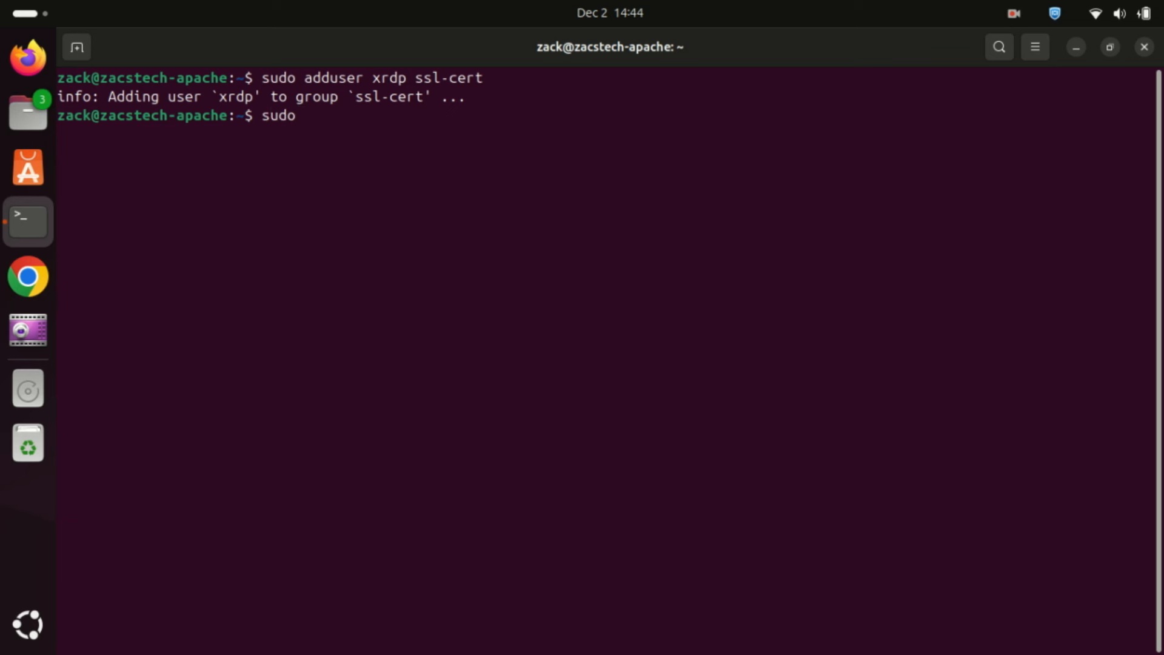
# Restart xrdp with sudo systemctl restart xrdp, then clear the screen.
pyautogui.write('sys')
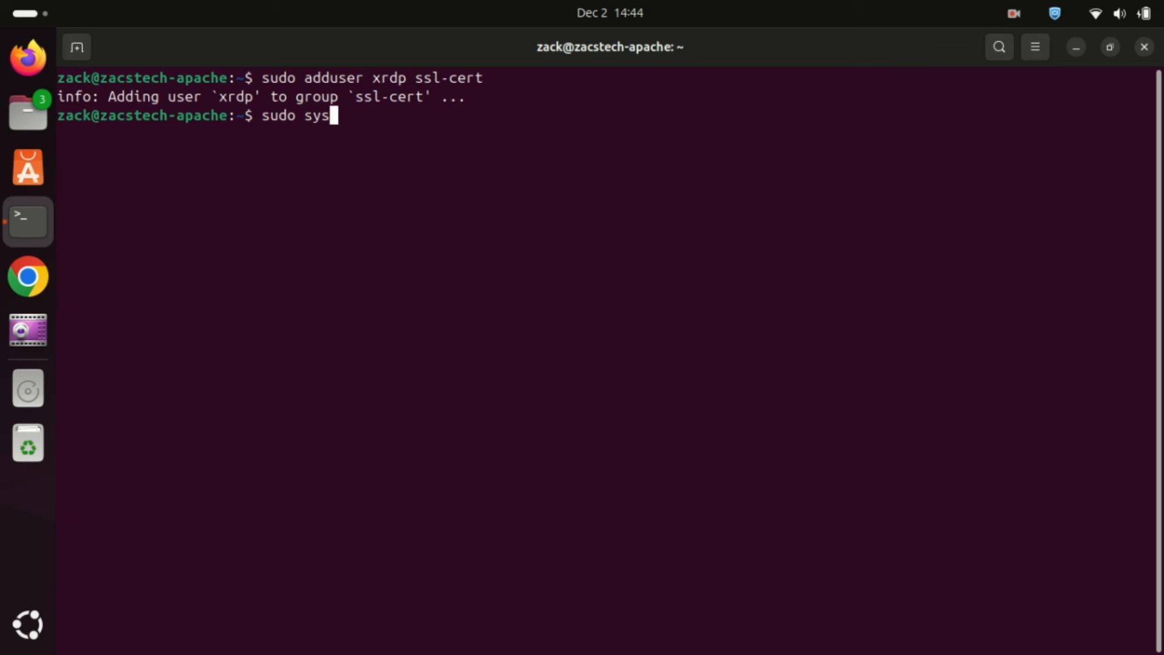
pyautogui.write('tem')
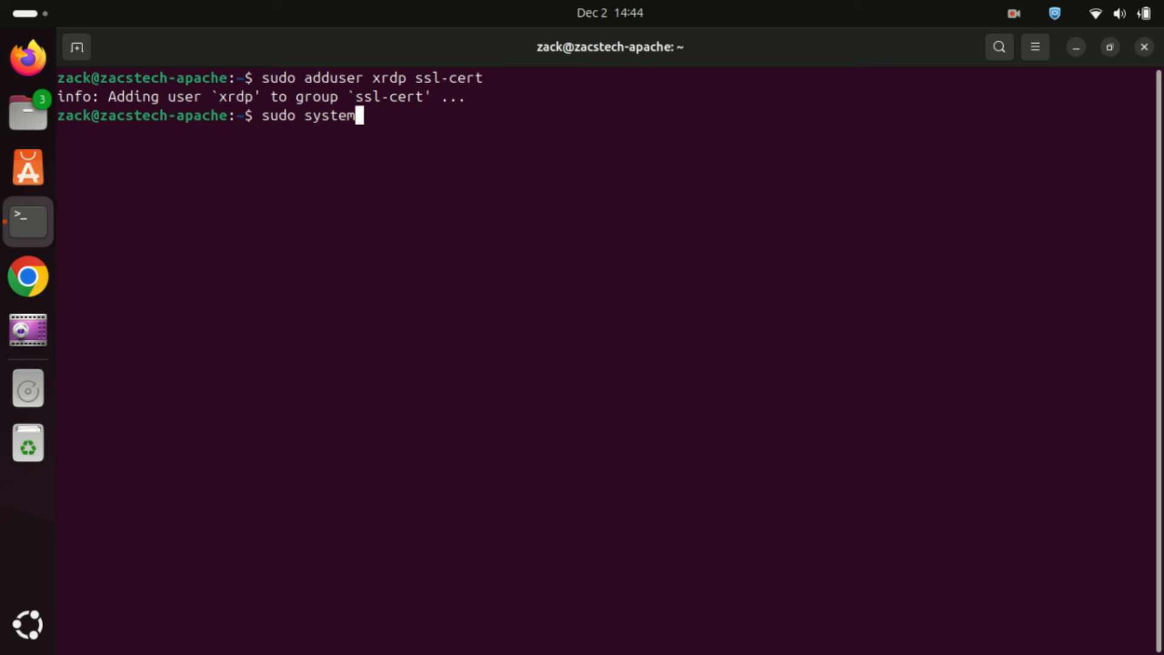
pyautogui.write('ctl')
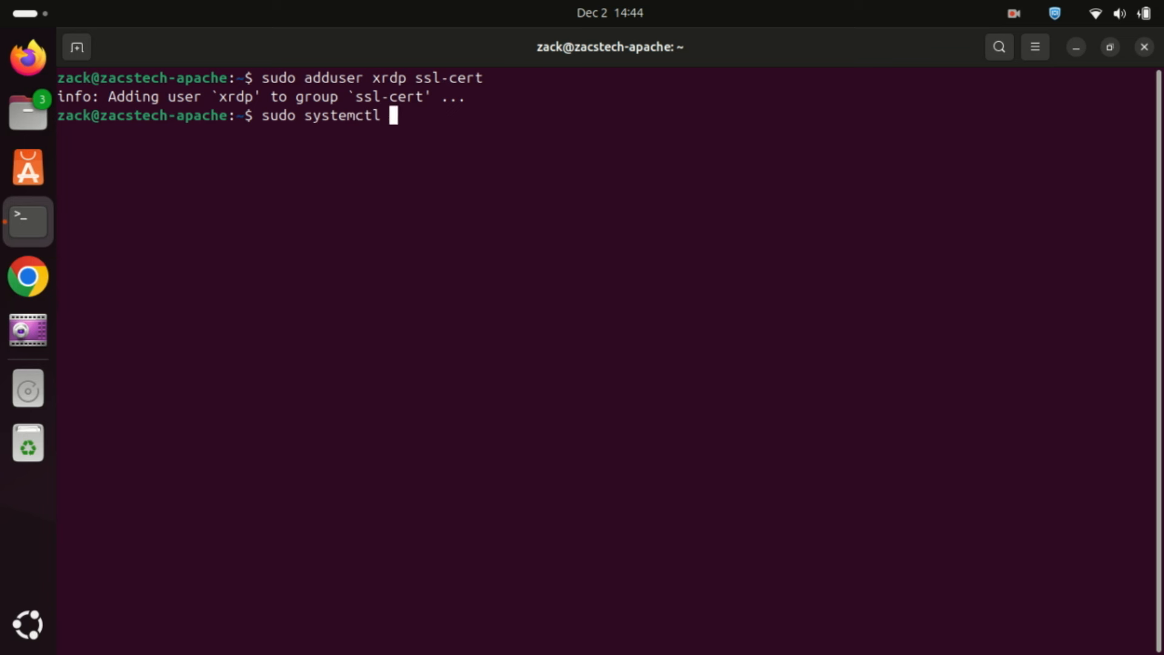
pyautogui.write('restart')
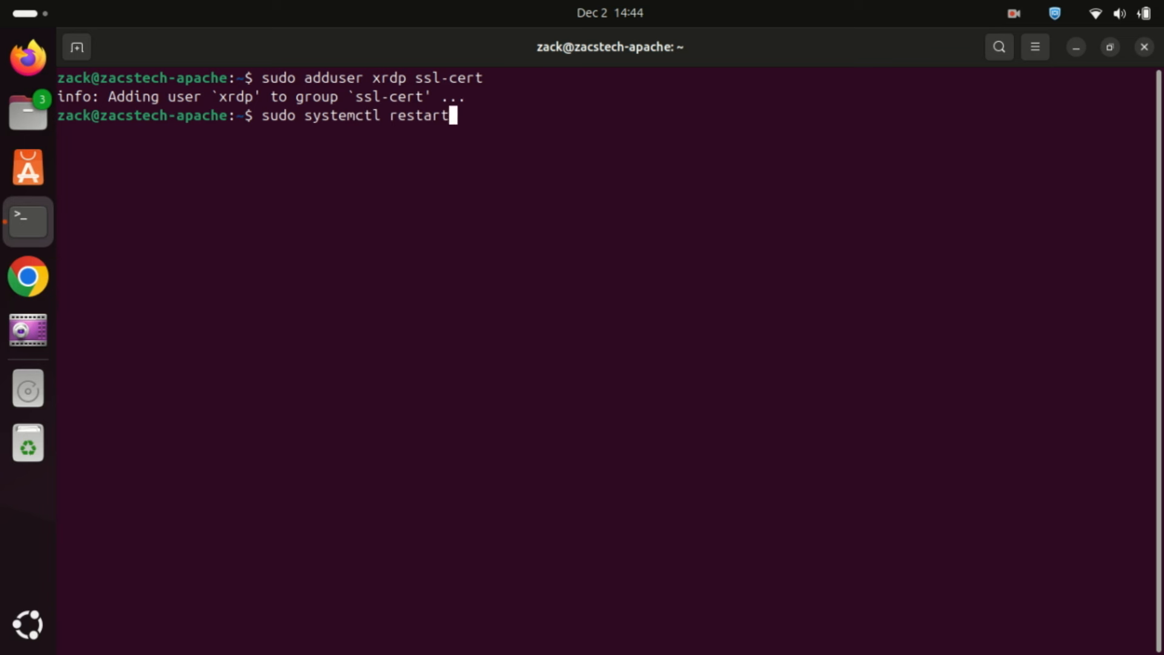
pyautogui.write('x')
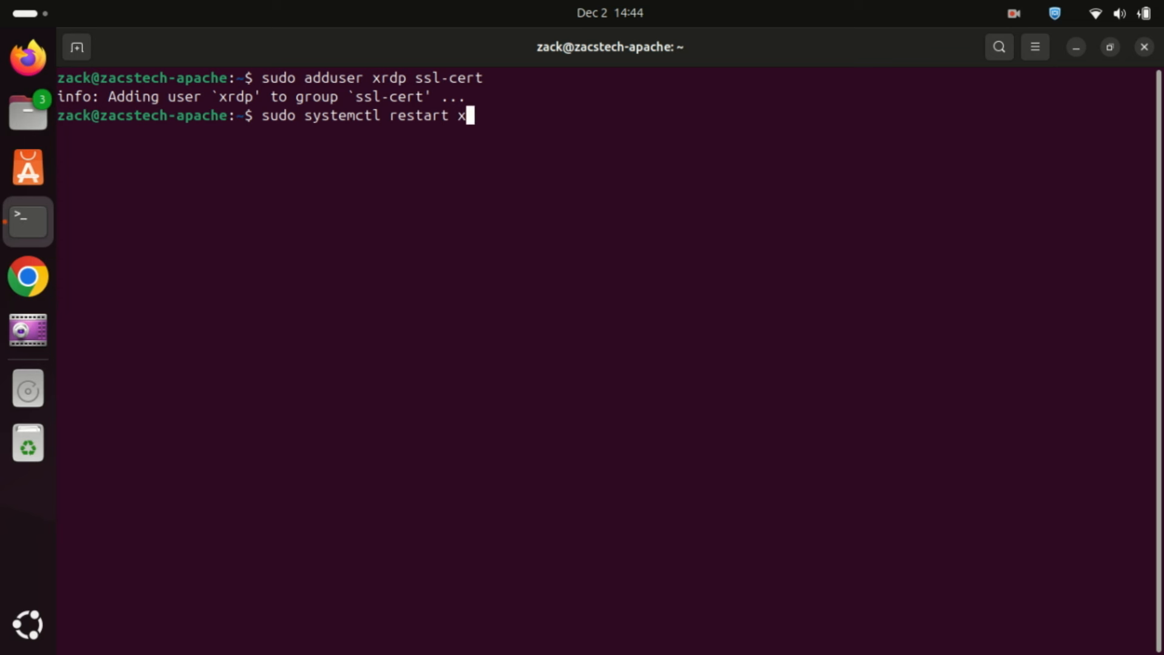
pyautogui.write('rdp')
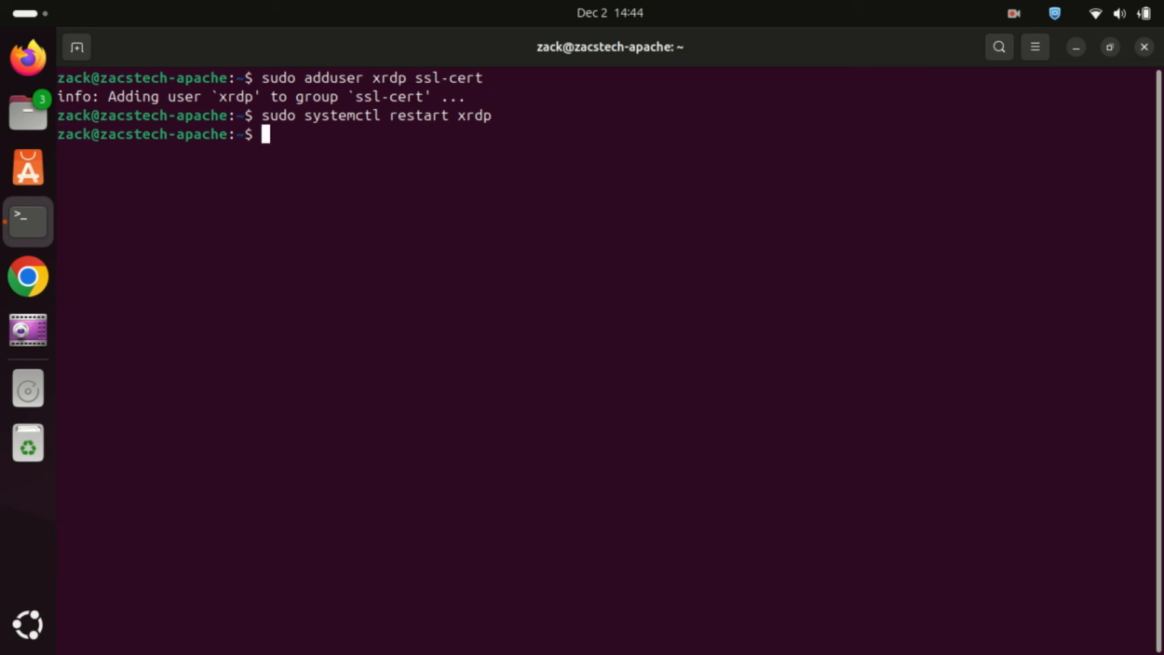
pyautogui.write('clear')
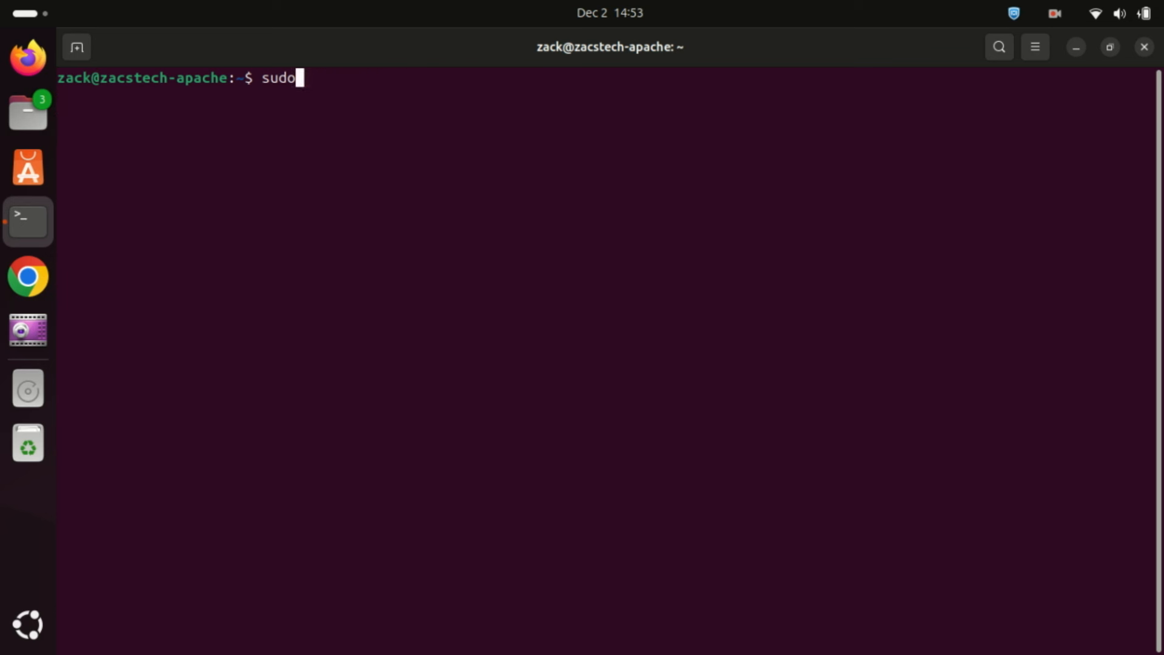
# Add a ufw rule allowing 192.168.16.0/24 to reach any host on port 3389.
pyautogui.write('ufw')
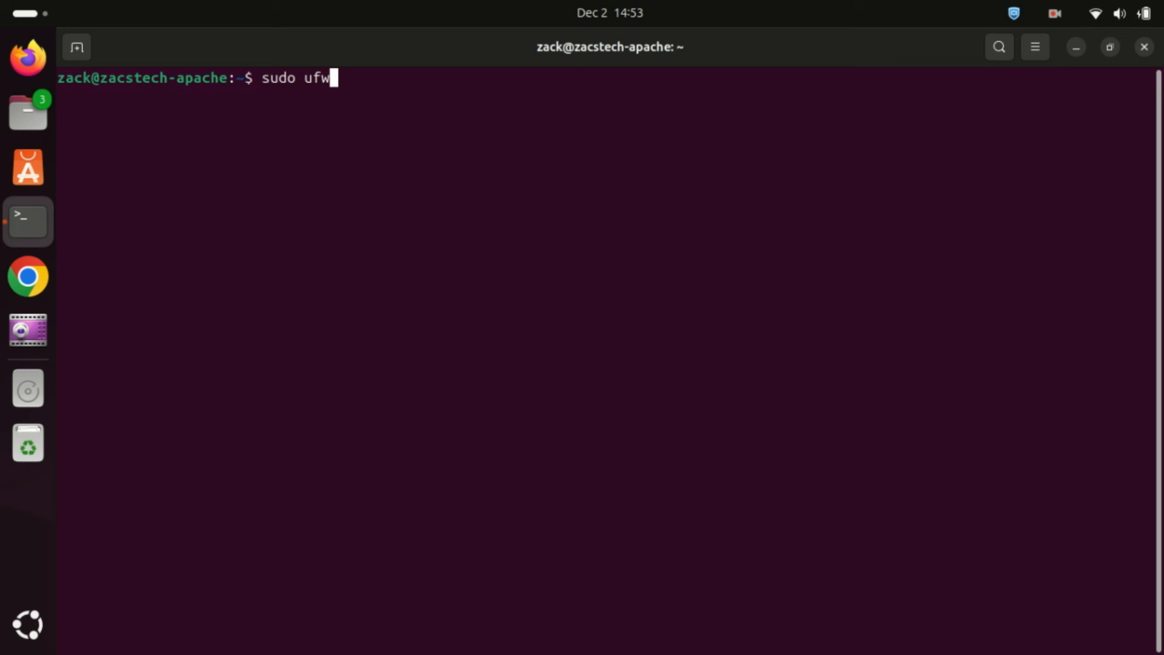
pyautogui.write('a')
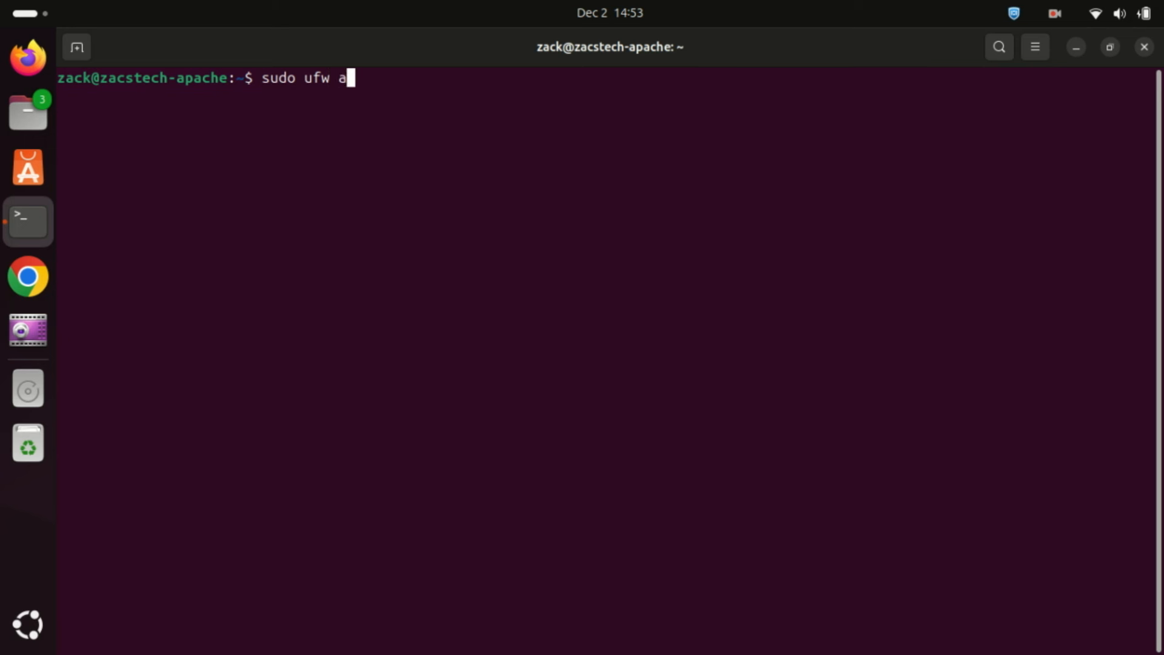
pyautogui.write('llow fro')
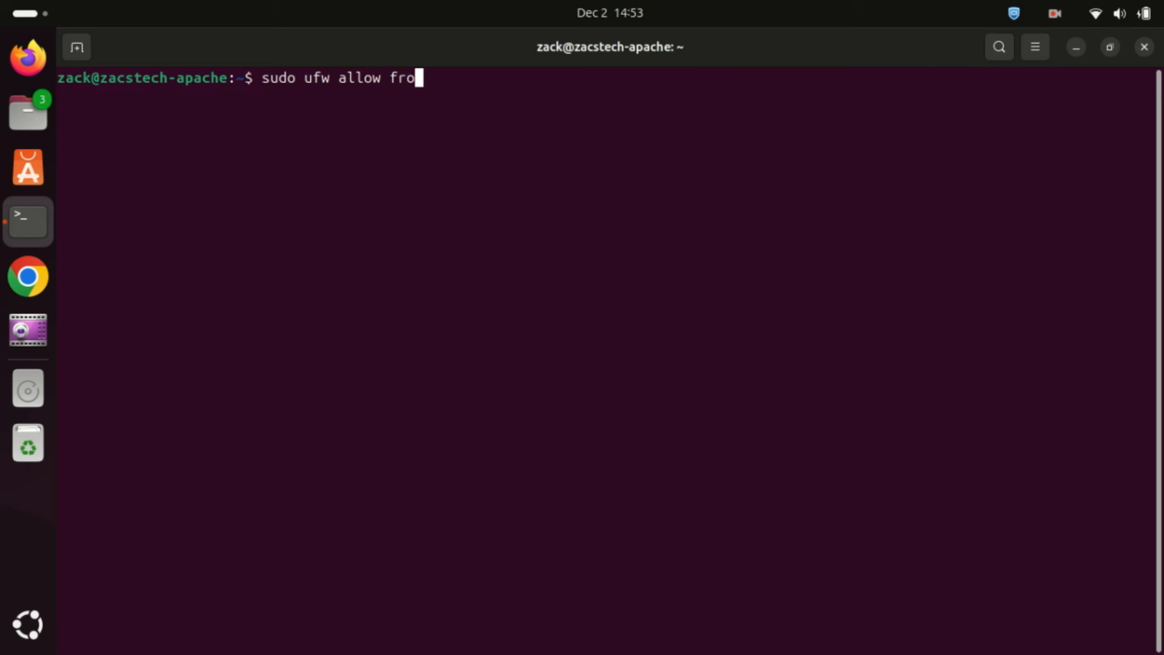
pyautogui.write('m')
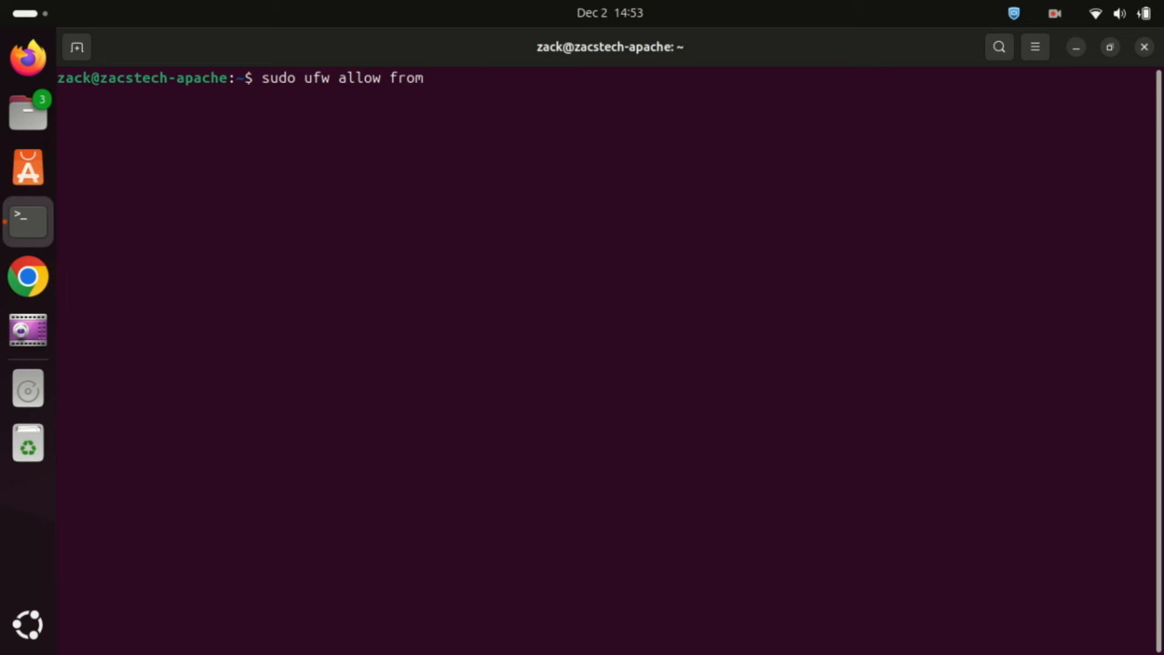
pyautogui.write('192')
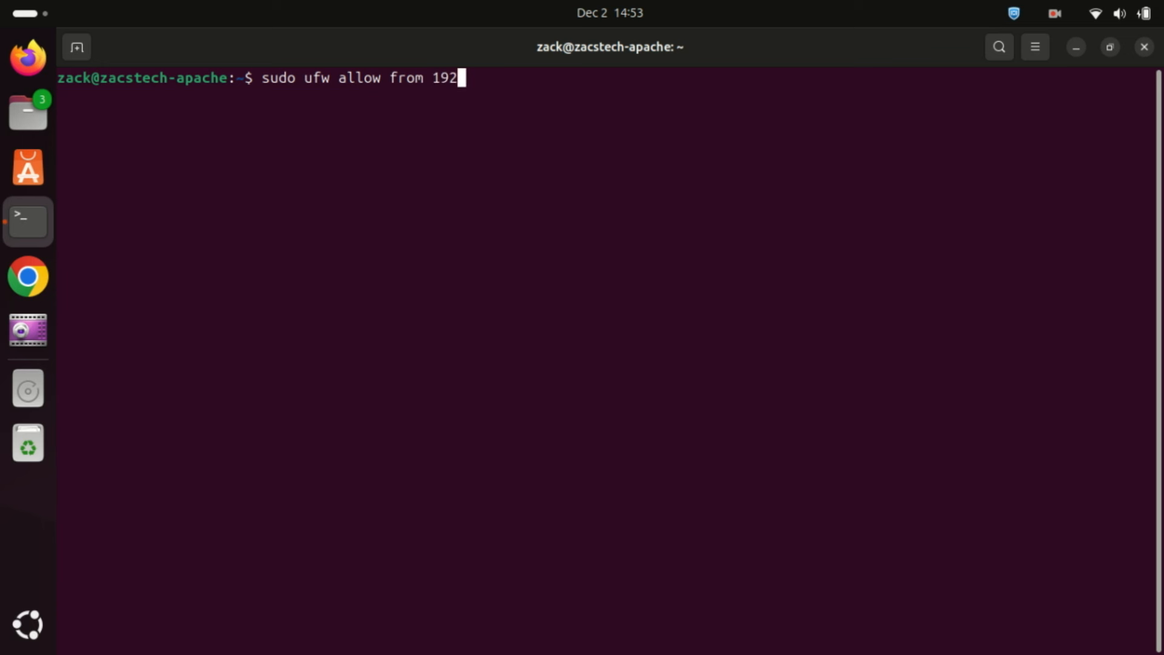
pyautogui.write('.')
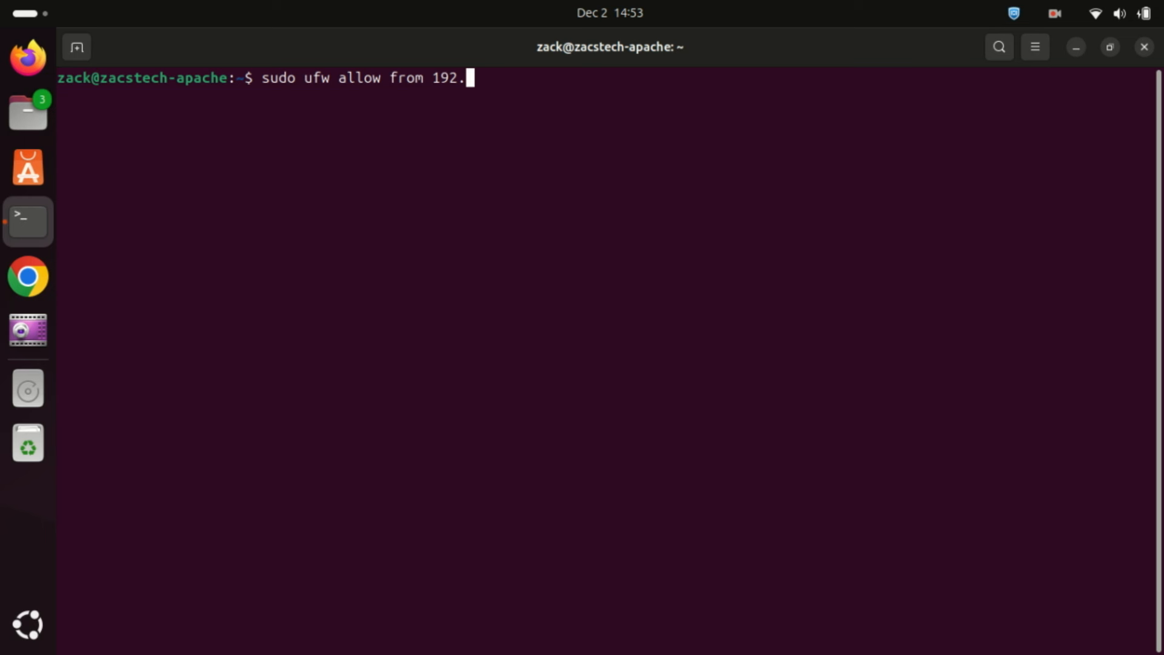
pyautogui.write('168')
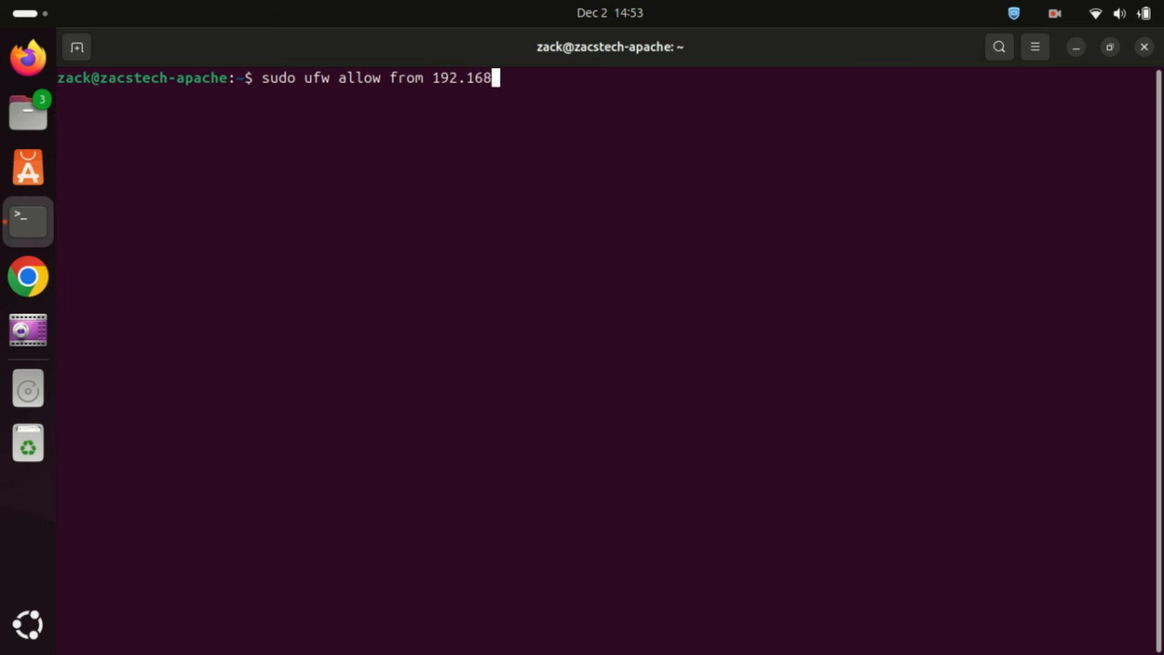
pyautogui.write('.')
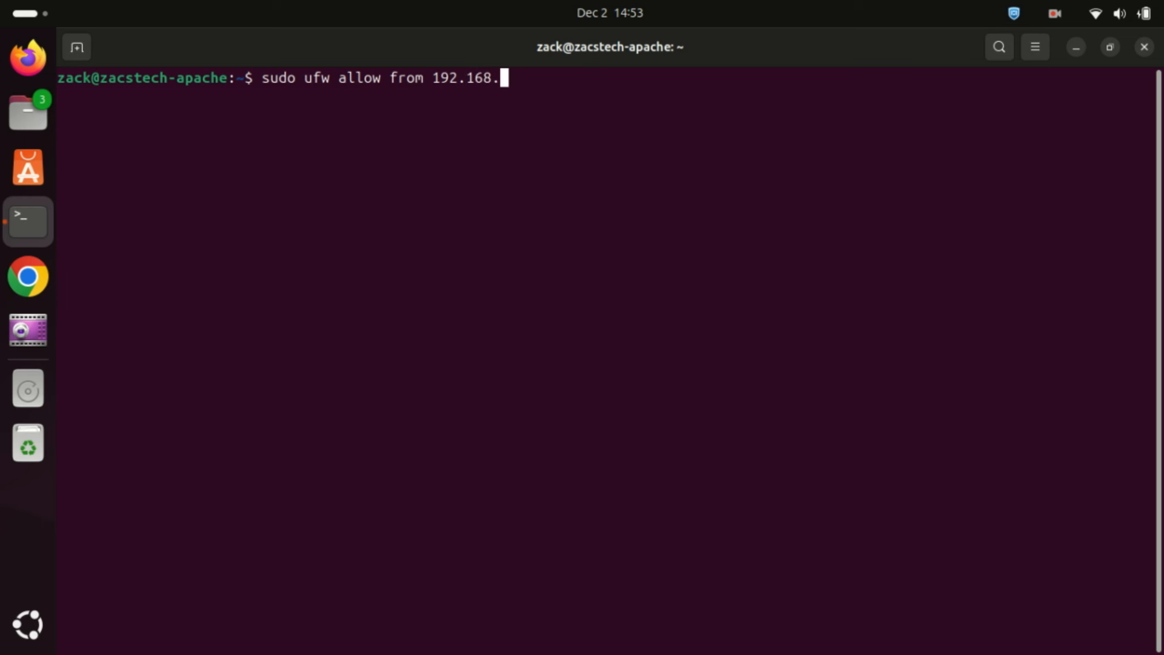
pyautogui.write('16')
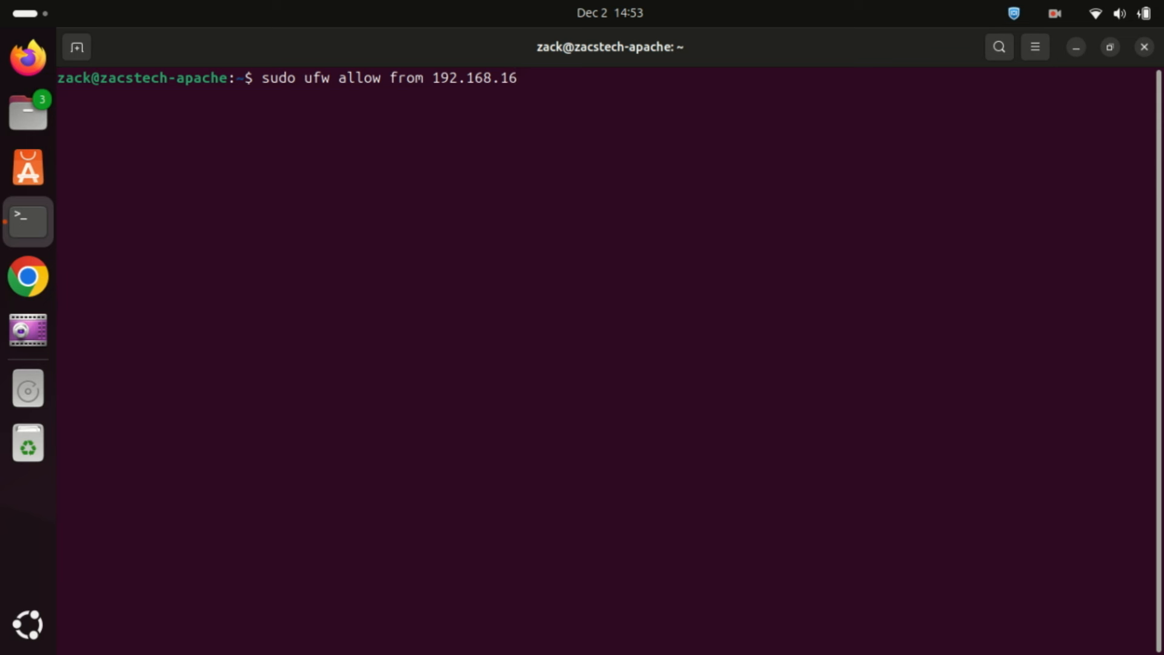
pyautogui.write('.0')
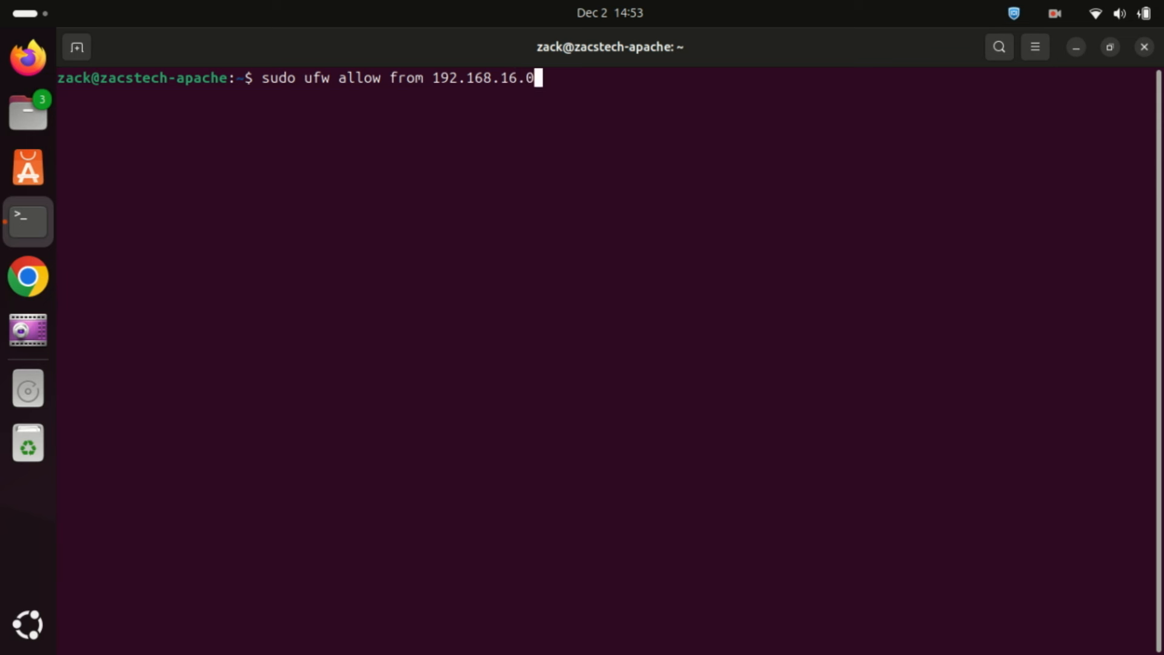
pyautogui.write('/')
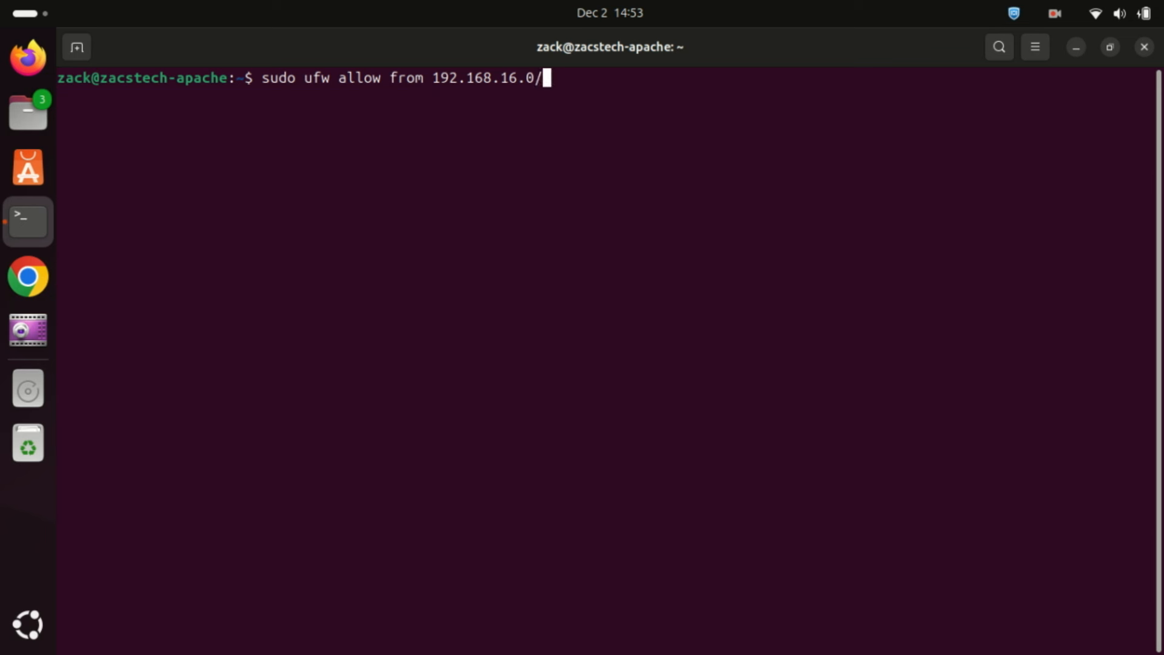
pyautogui.write('24 to')
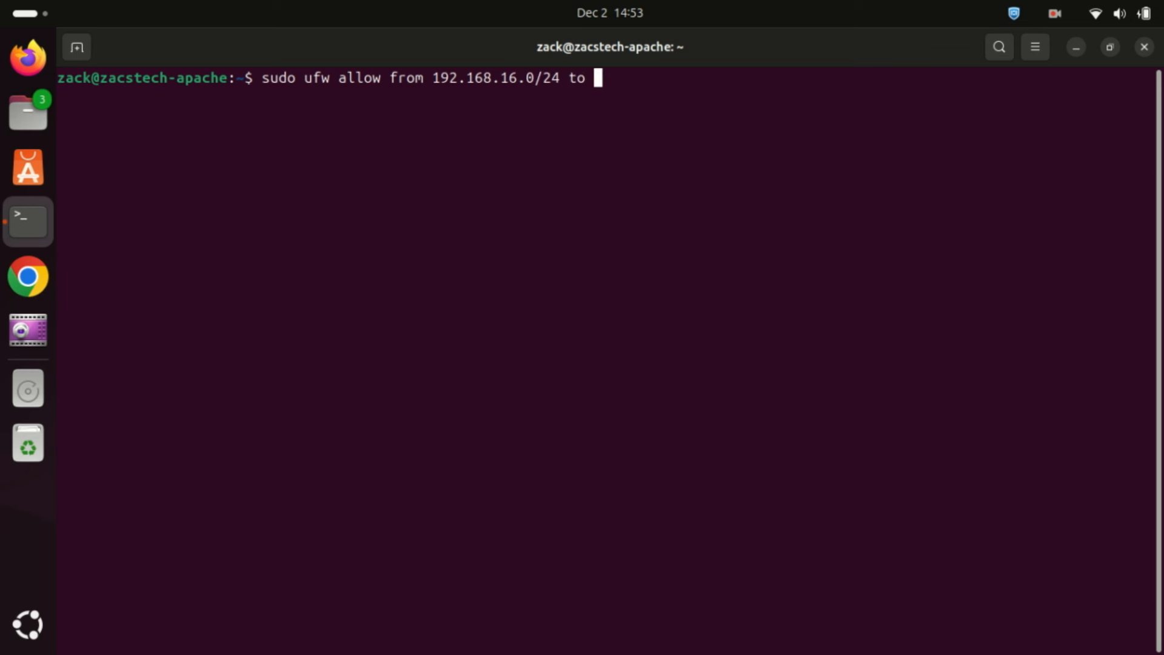
pyautogui.write('any')
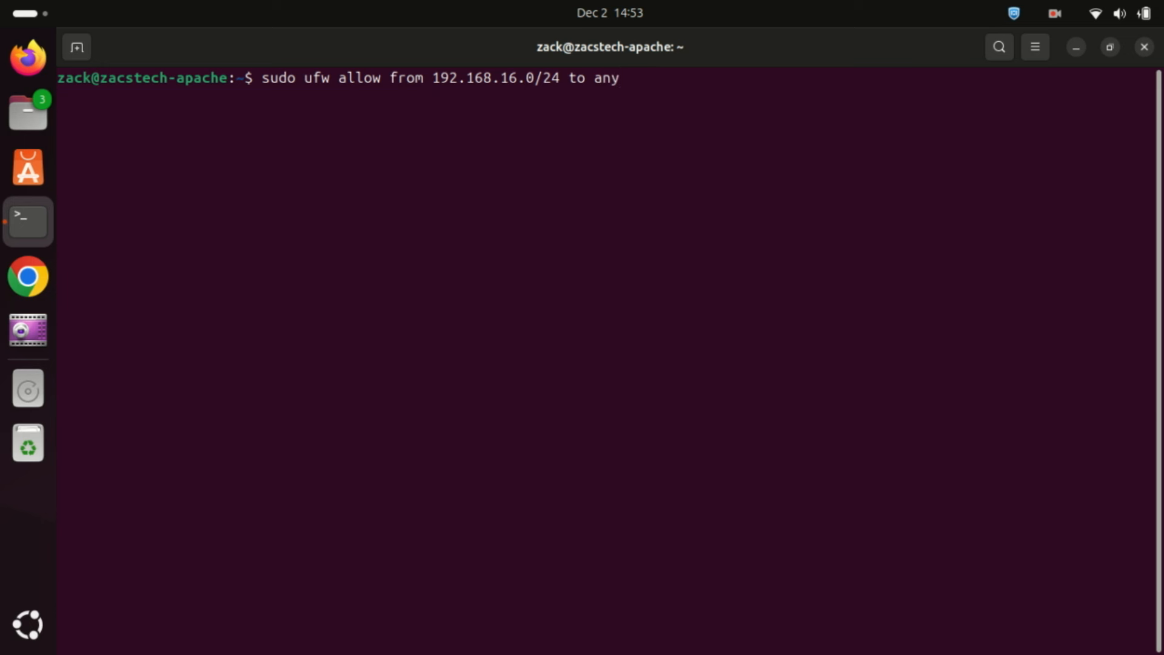
pyautogui.write('port')
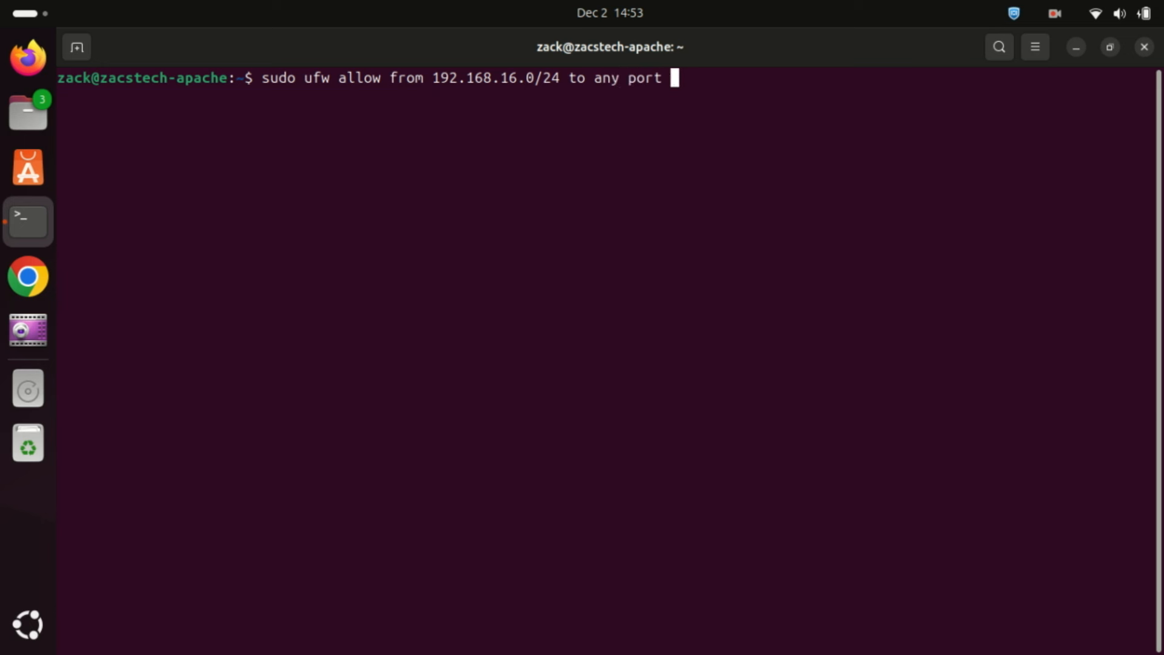
pyautogui.write('33')
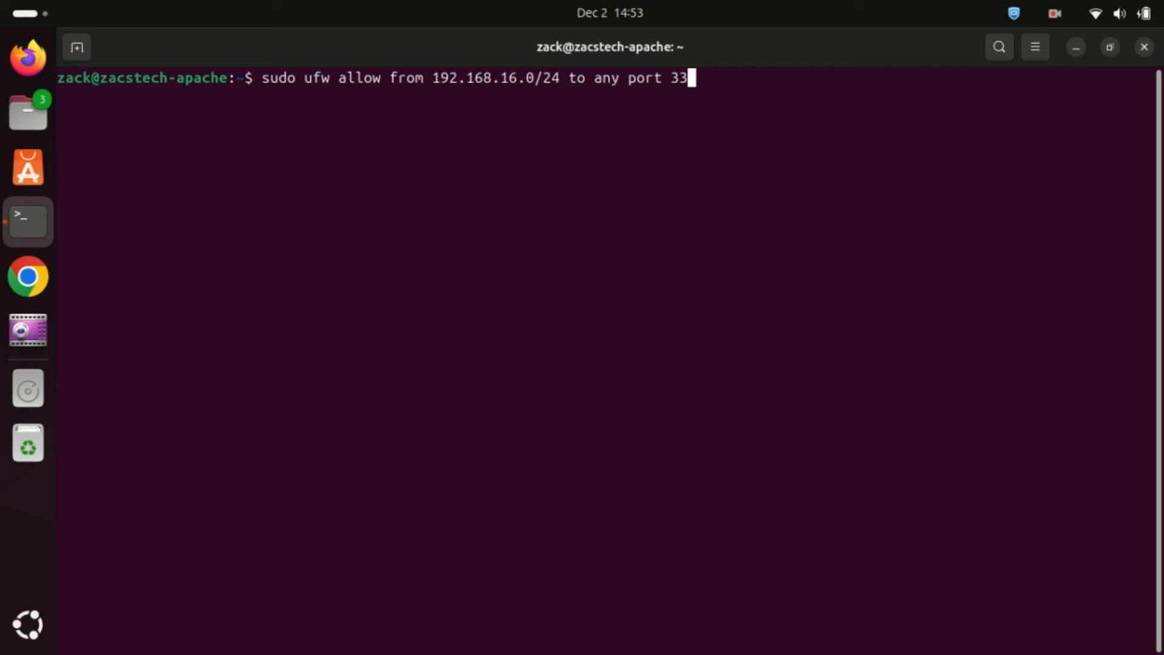
pyautogui.write('89')
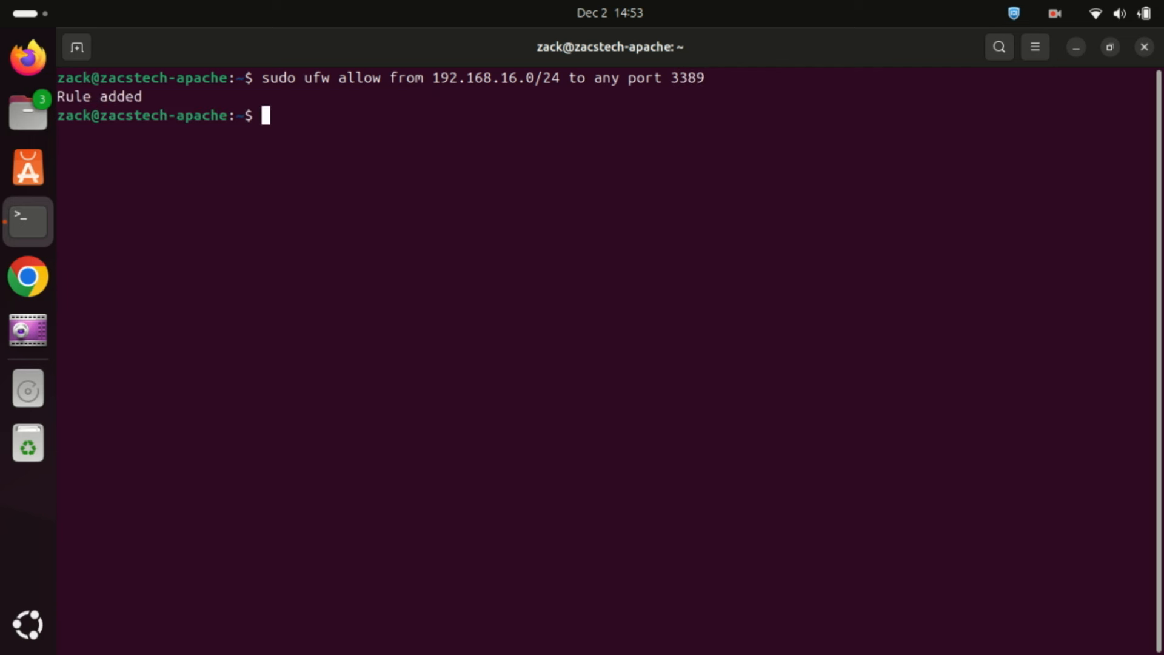
pyautogui.write('sudo uf')
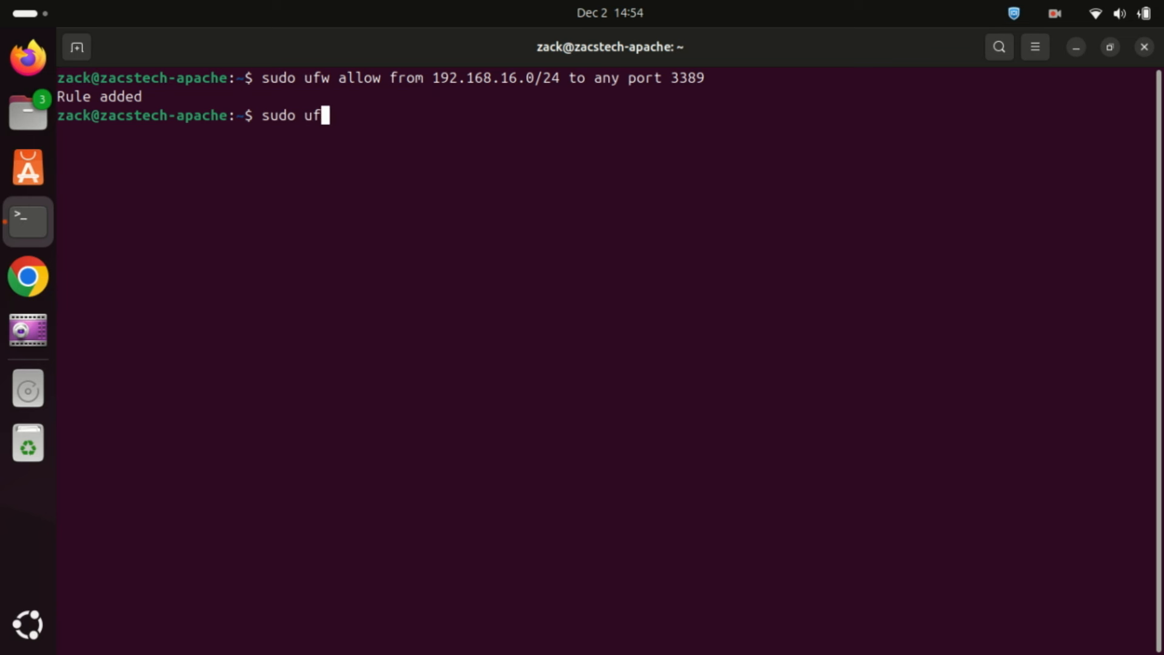
# Allow port 3389 with sudo ufw allow 3389, then check the rules with sudo ufw status.
pyautogui.write('a')
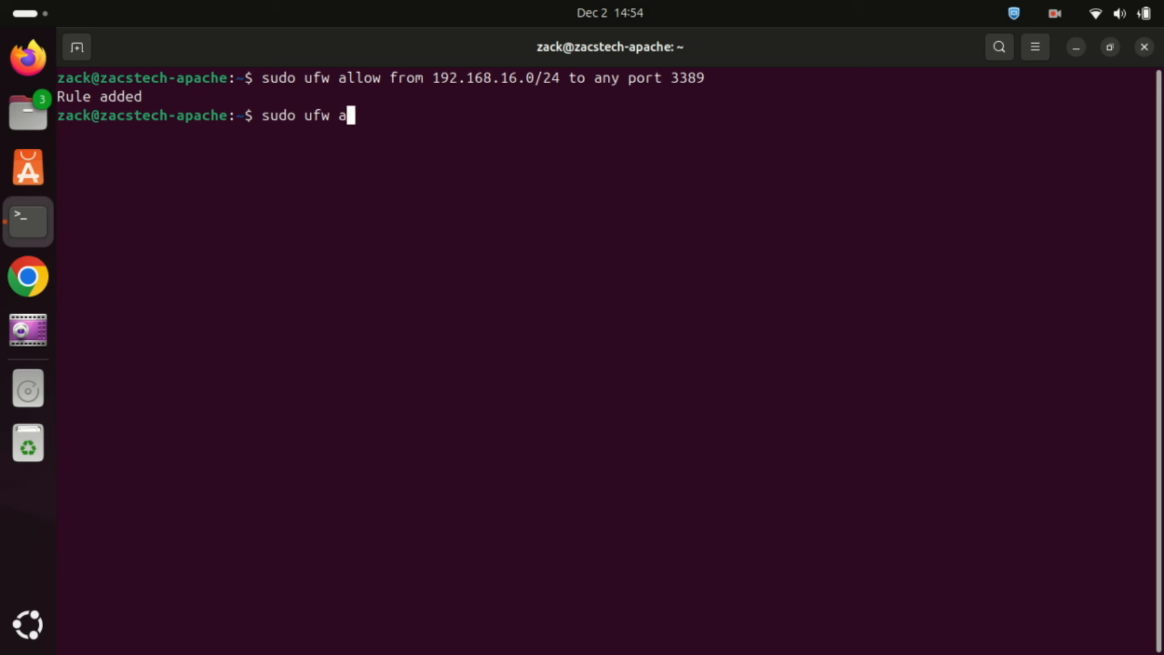
pyautogui.write('llow 3389')
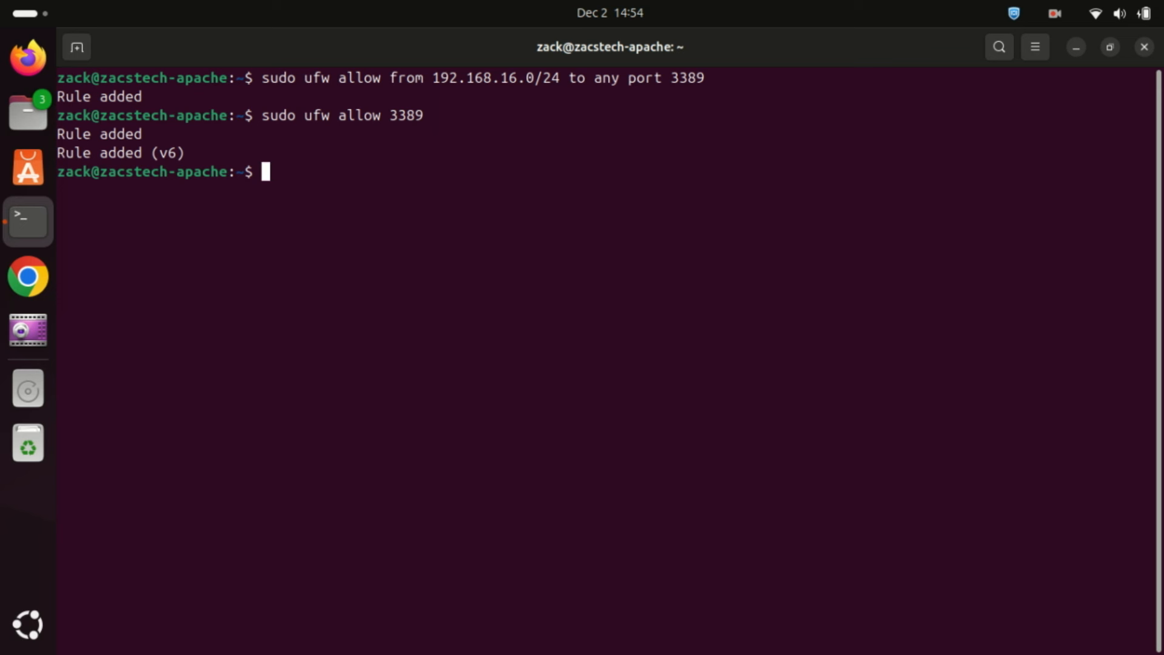
pyautogui.write('uf')
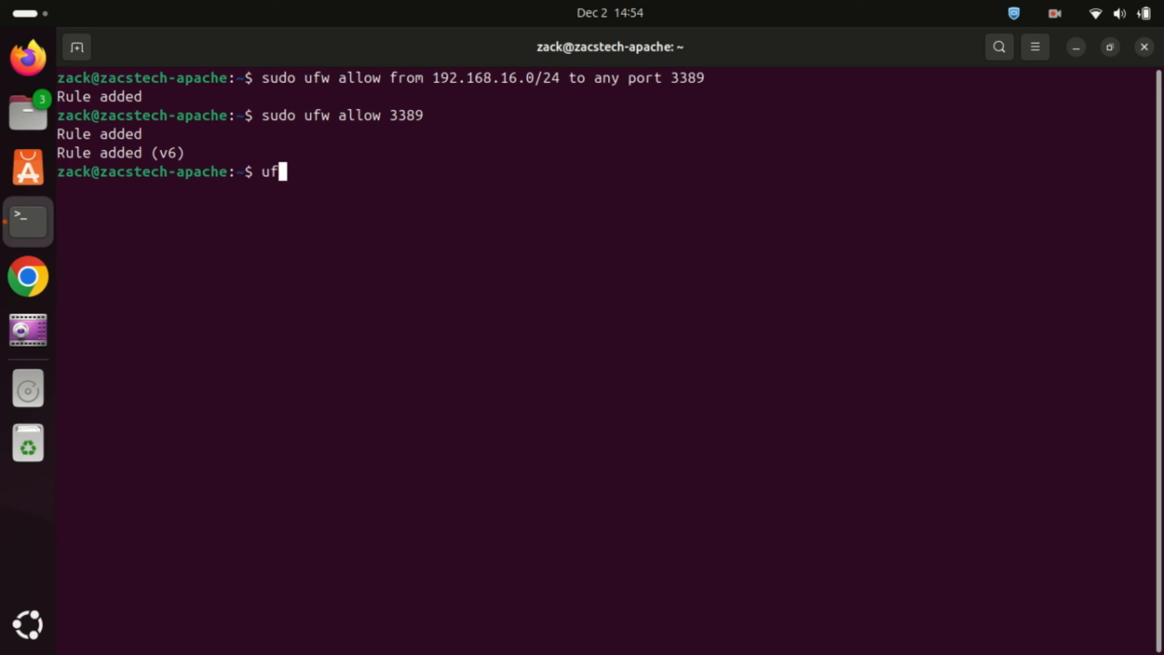
pyautogui.write('statu')
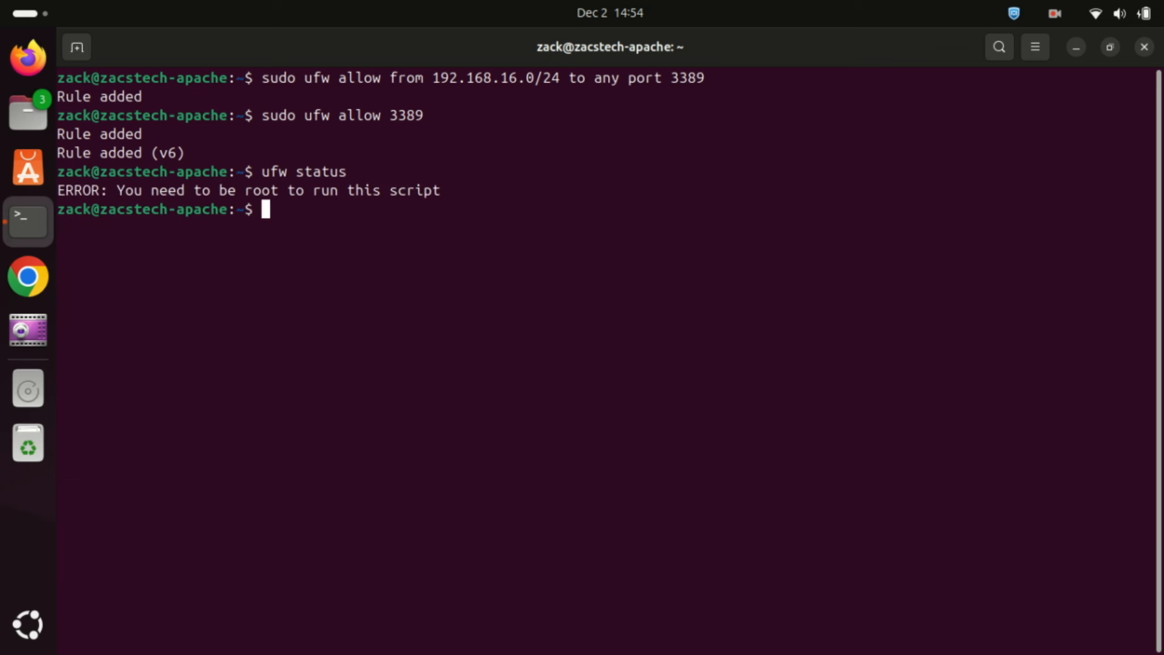
pyautogui.write('sudo')
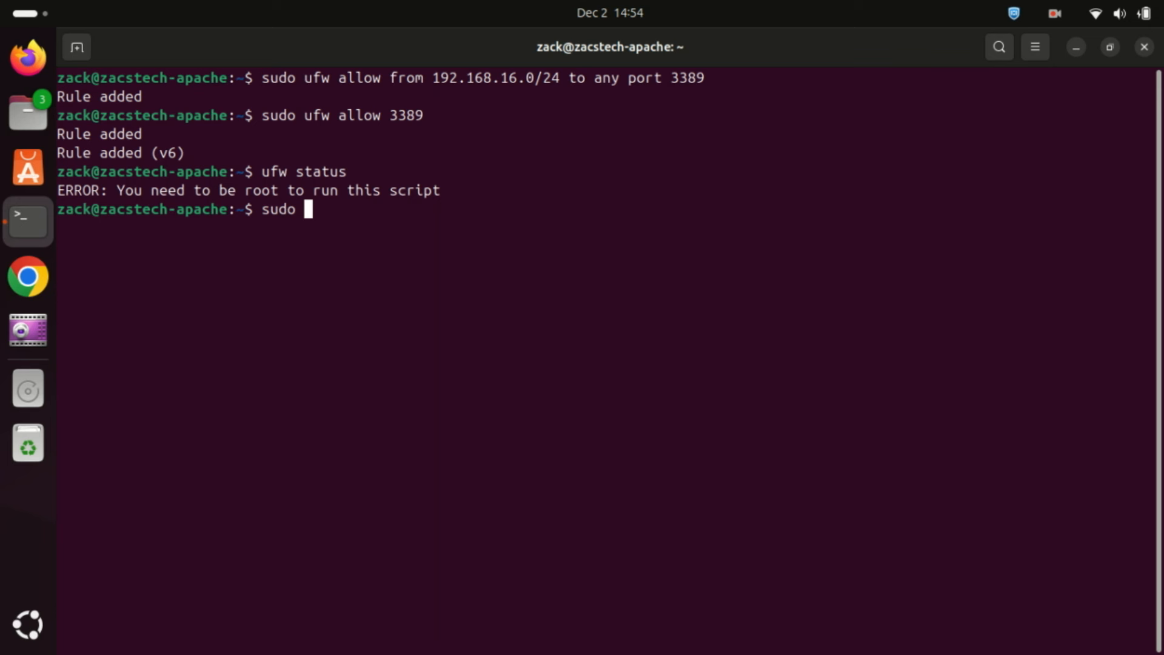
pyautogui.write('ufw st')
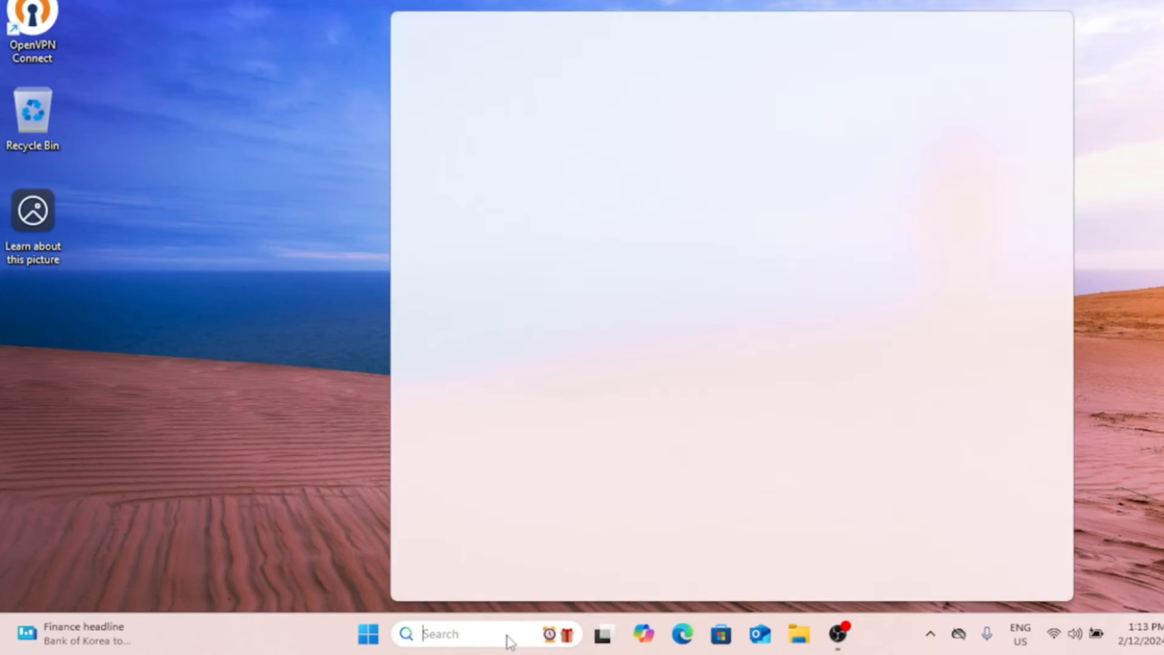
# Launch Remote Desktop Connection from Start and connect to 192.168.16.67.
pyautogui.write('remote')
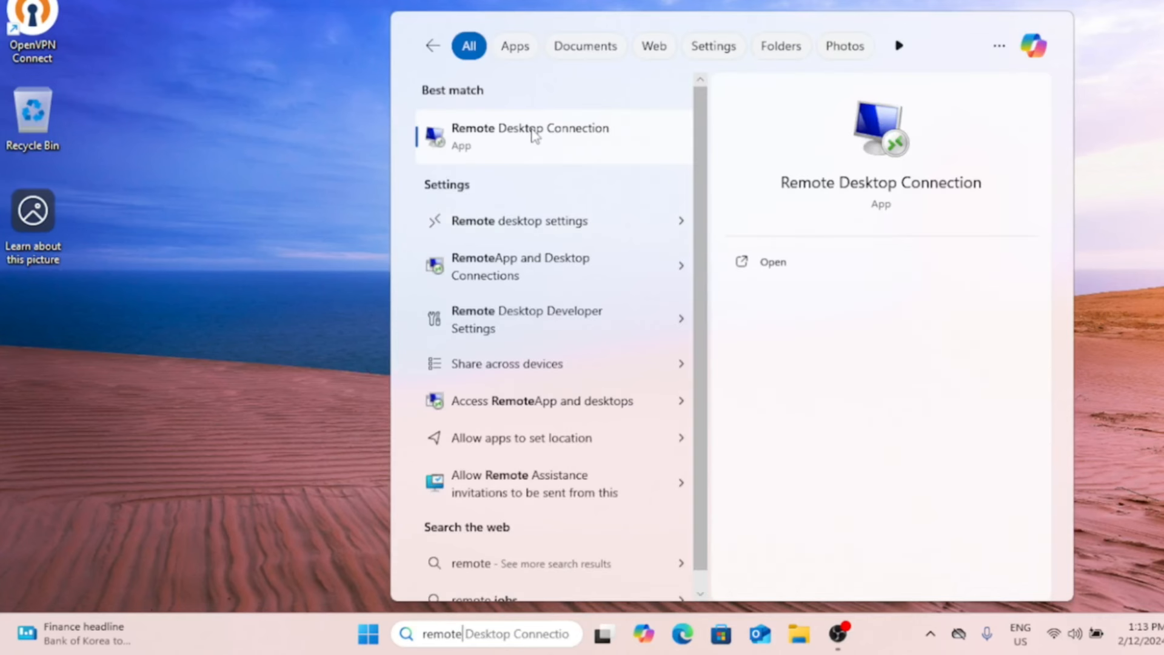
pyautogui.click(530, 136)
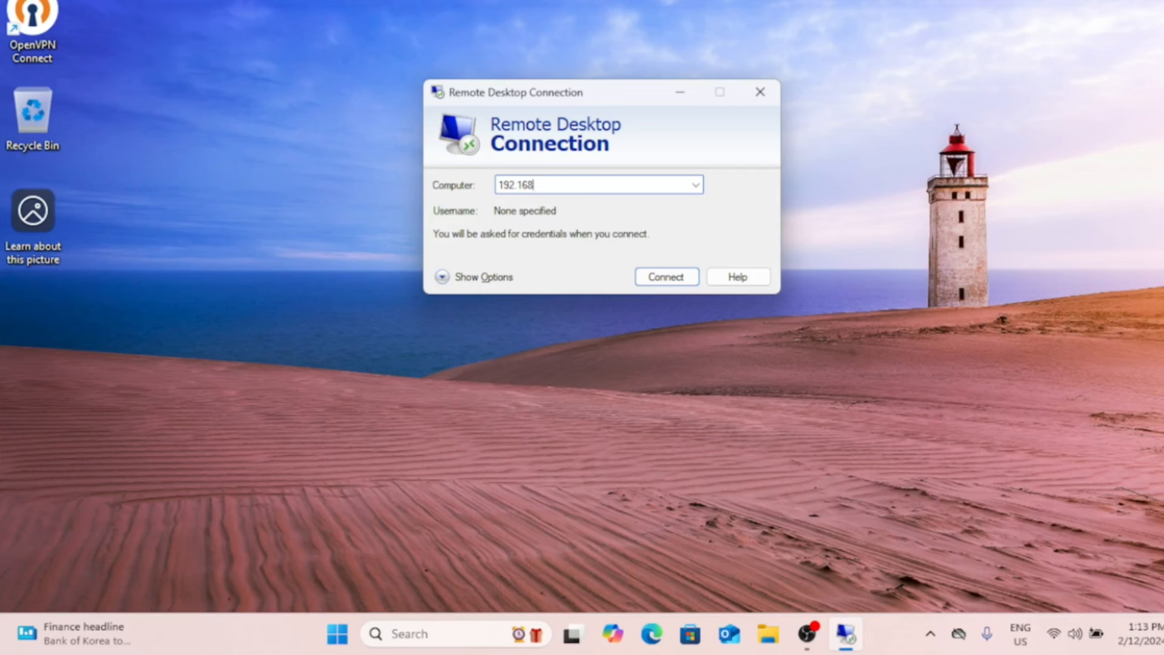
pyautogui.write('16.')
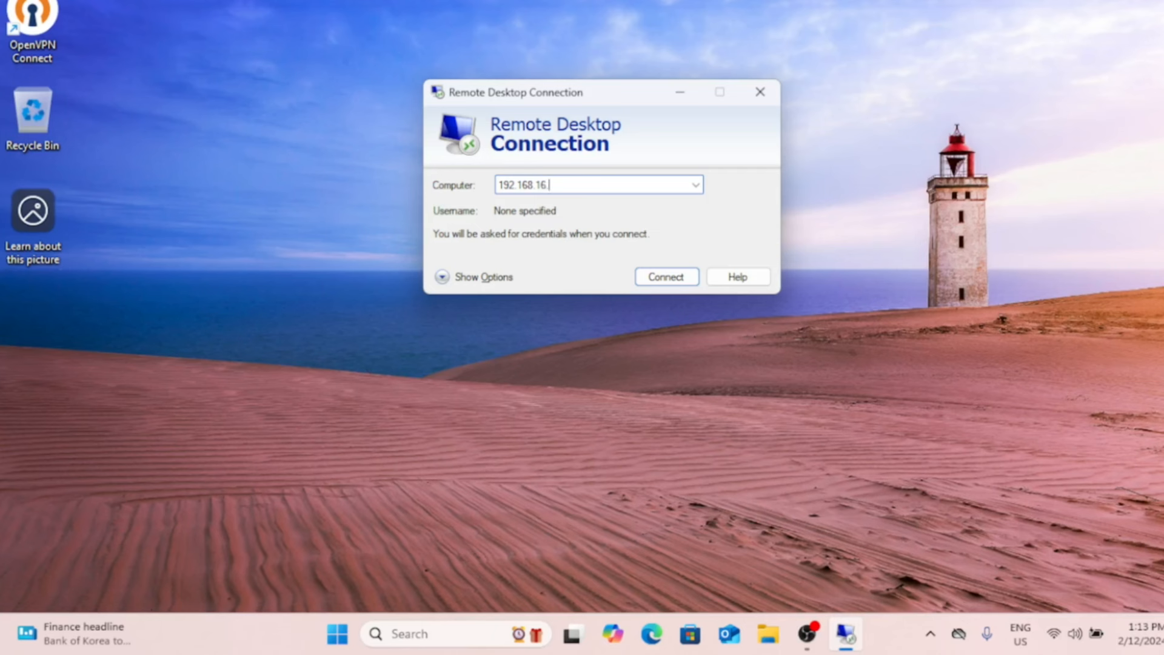
pyautogui.write('67')
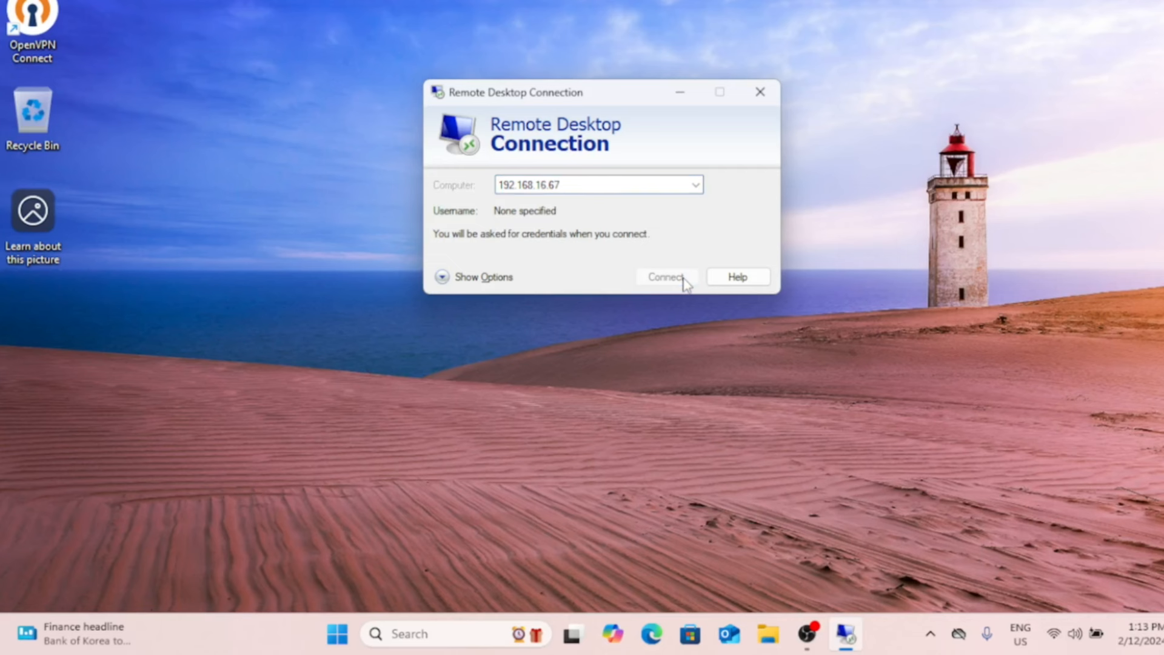
pyautogui.click(665, 276)
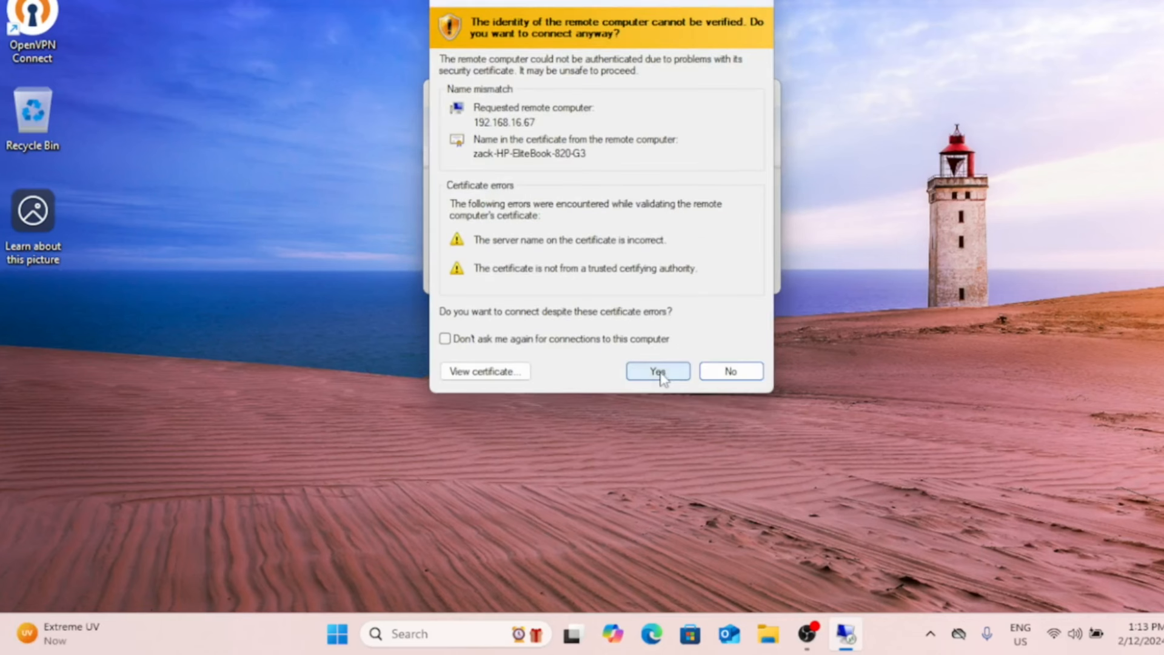
# Accept the certificate warning and submit the password at the xrdp login box.
pyautogui.click(656, 370)
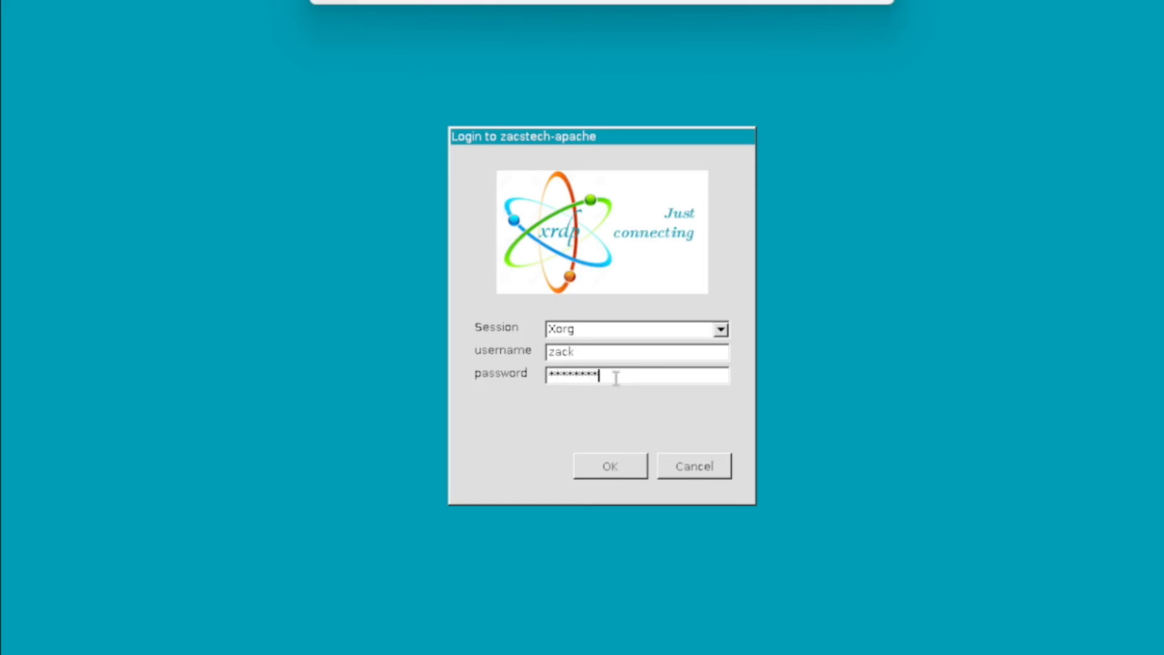
pyautogui.write('*')
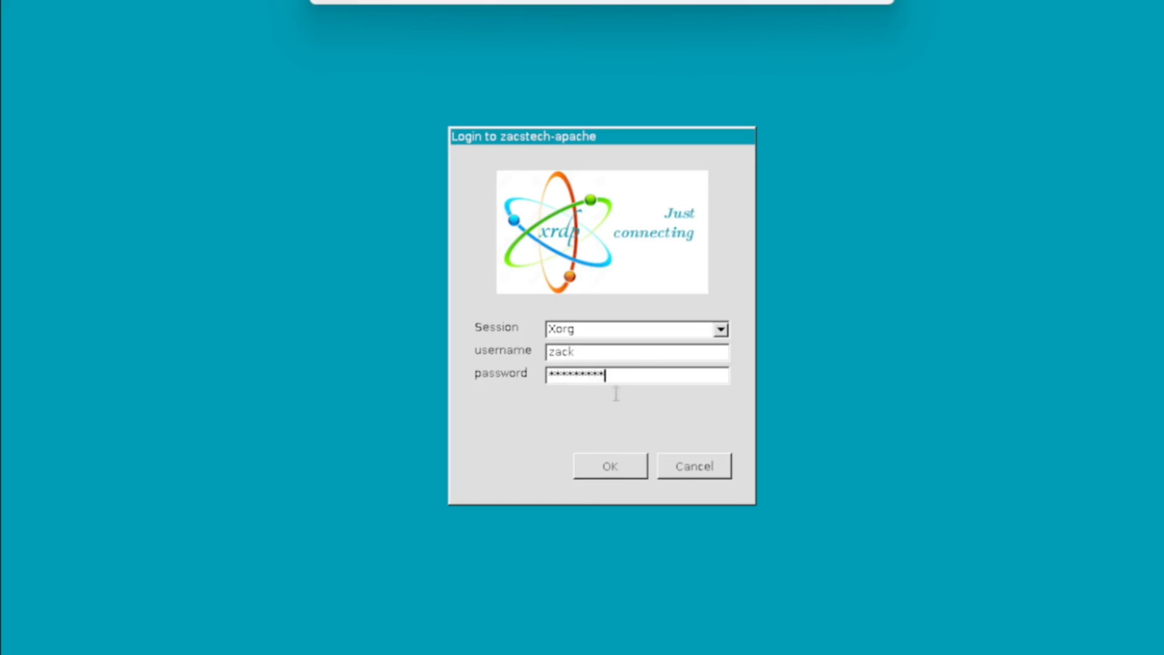
pyautogui.click(610, 465)
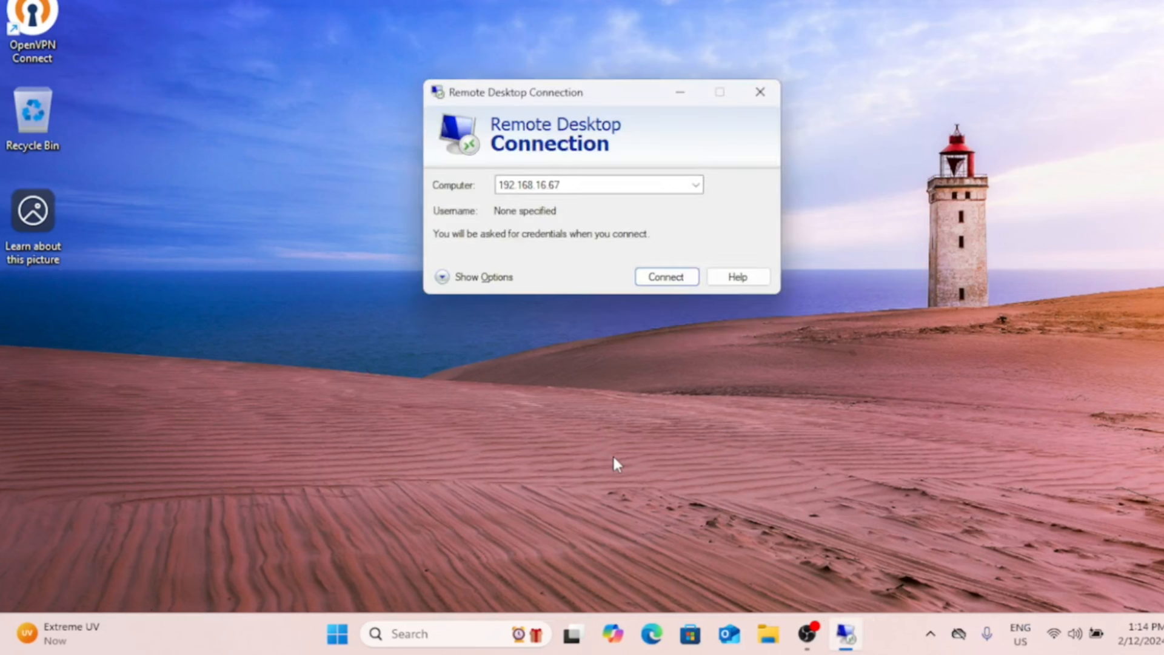
# Reconnect, accept the certificate, and log in as zac to reach the remote Ubuntu desktop.
pyautogui.click(666, 276)
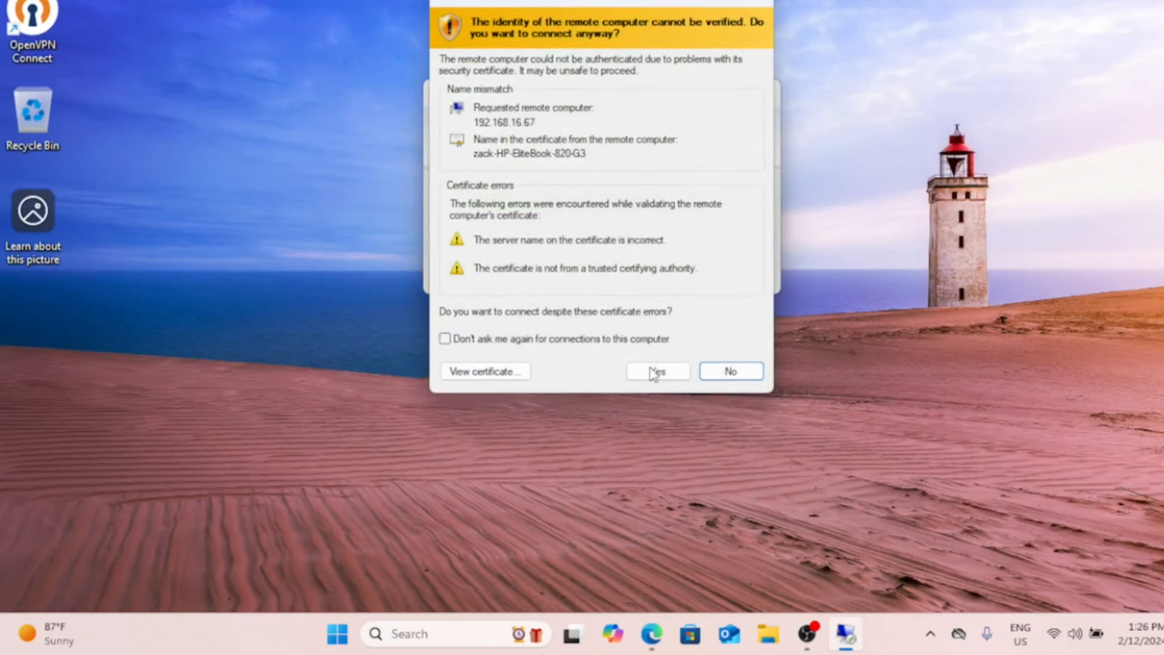
pyautogui.click(656, 371)
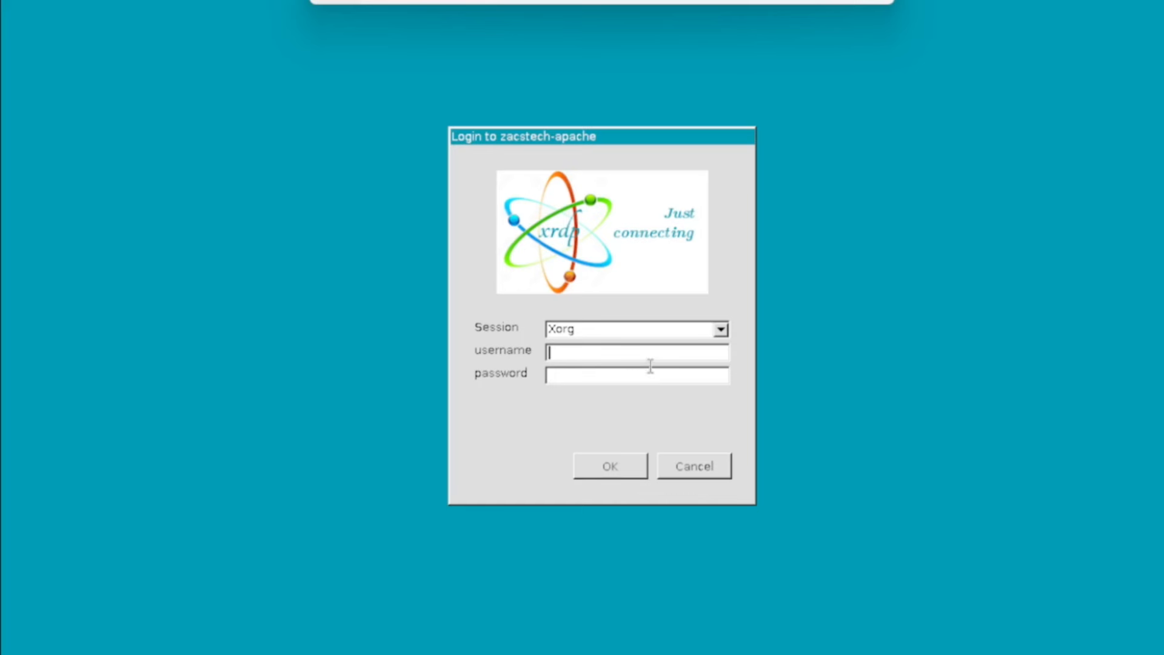
pyautogui.write('zac')
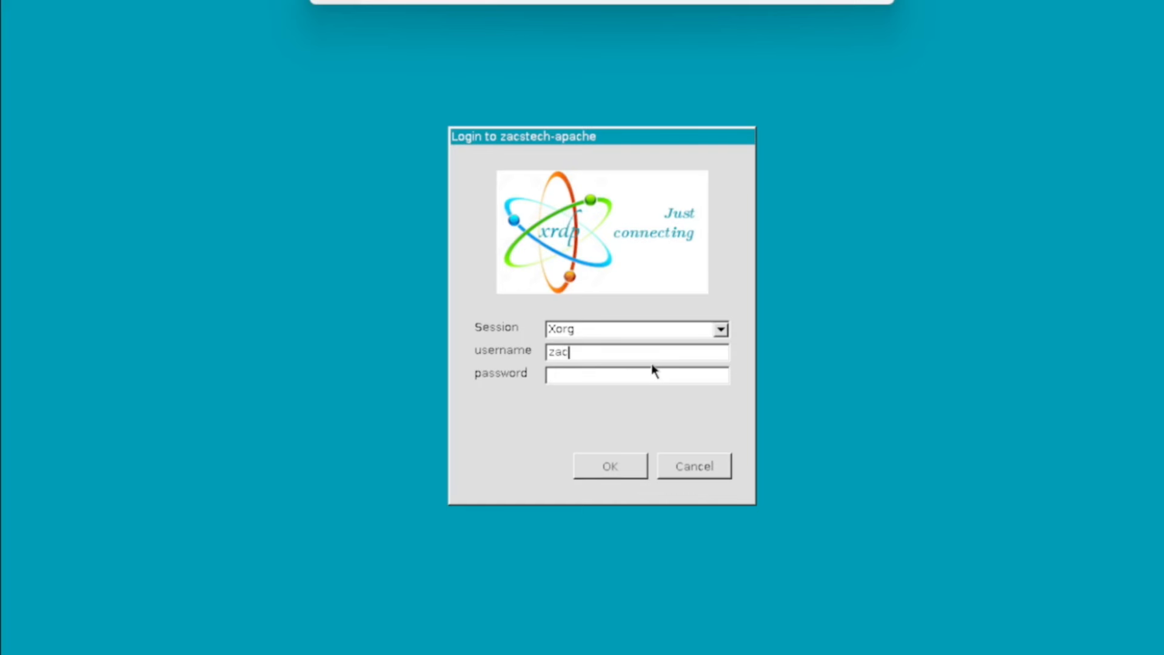
pyautogui.write('password')
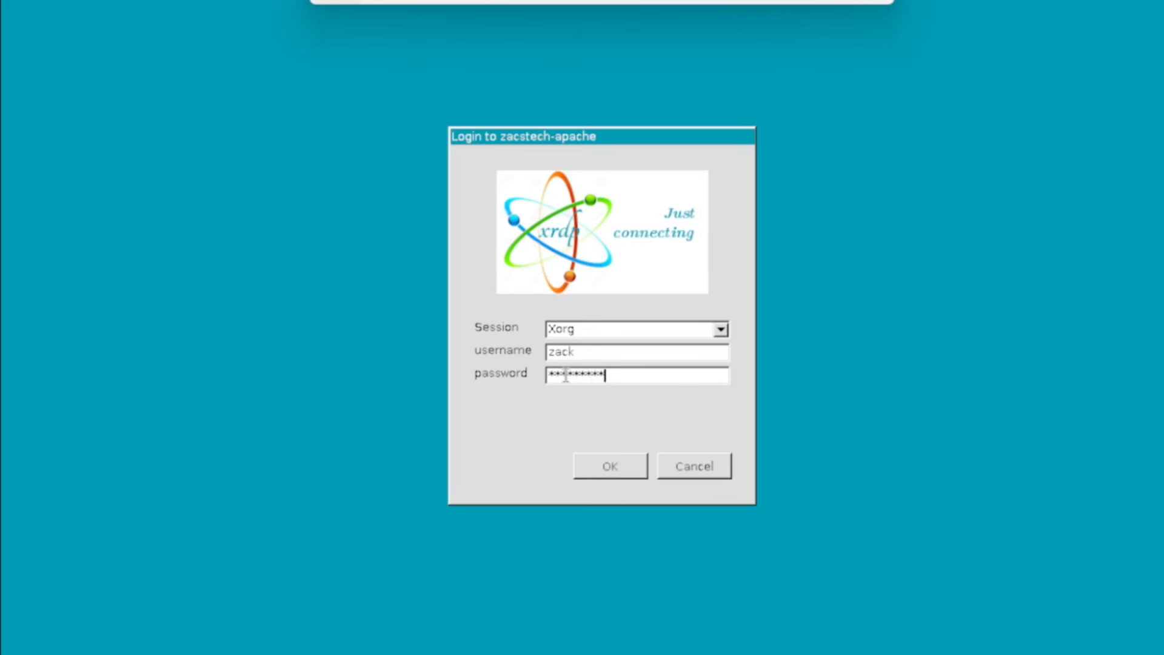
pyautogui.click(608, 466)
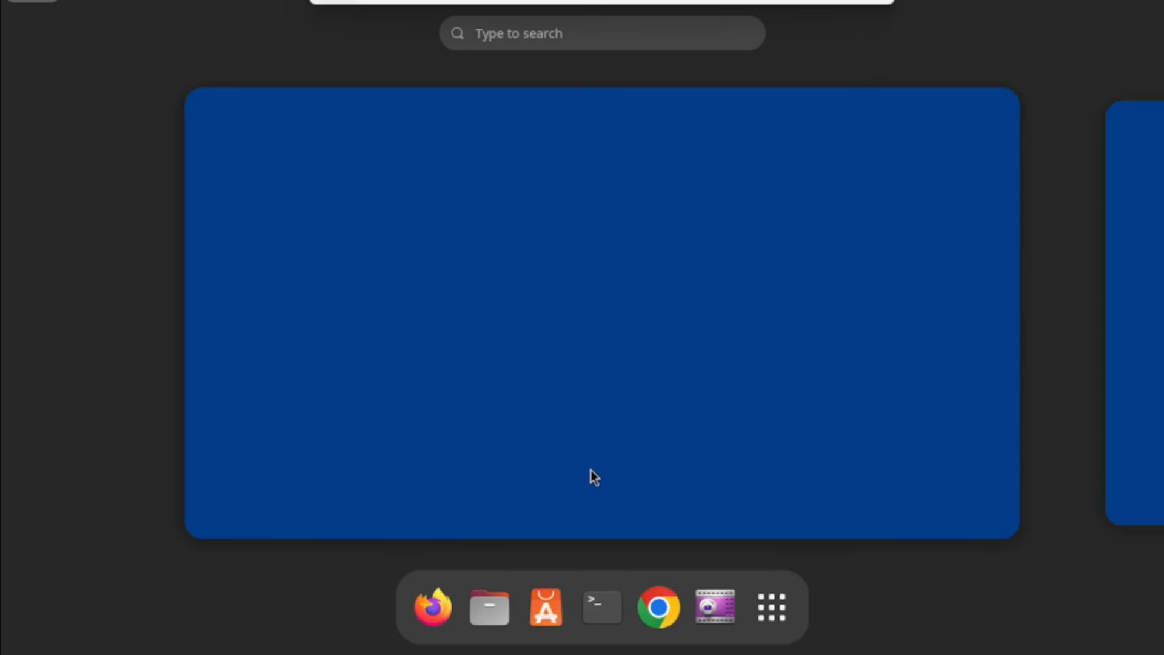
# Launch Terminal from the app grid in the remote GNOME session and show its hamburger menu.
pyautogui.click(771, 606)
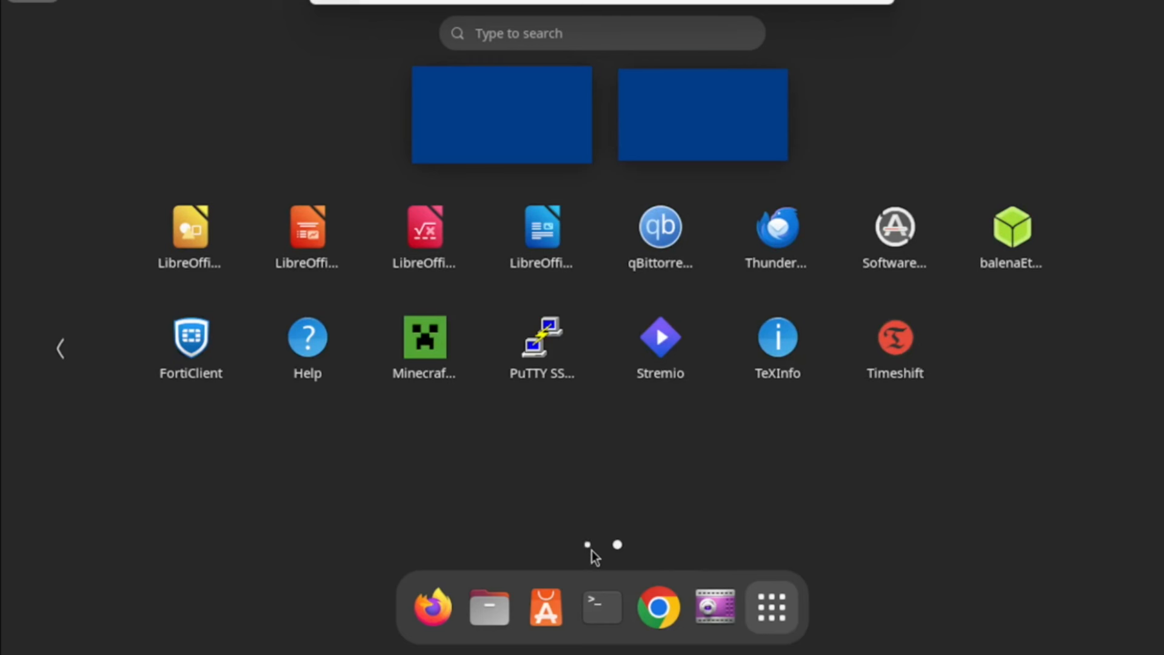
pyautogui.click(587, 545)
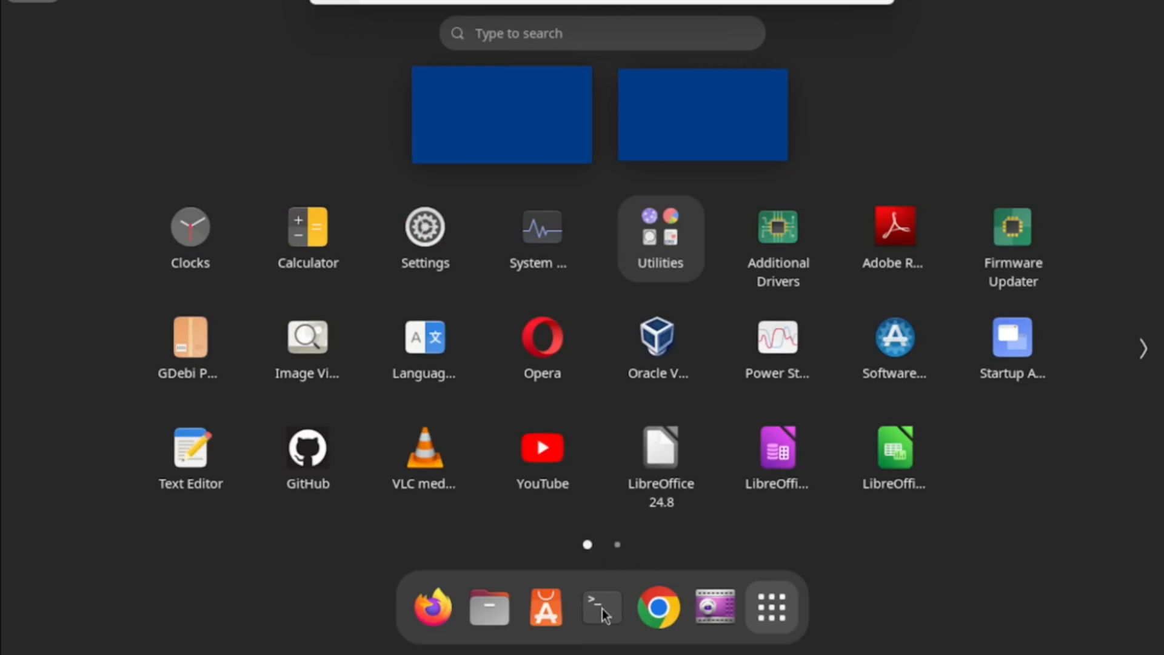
pyautogui.click(601, 607)
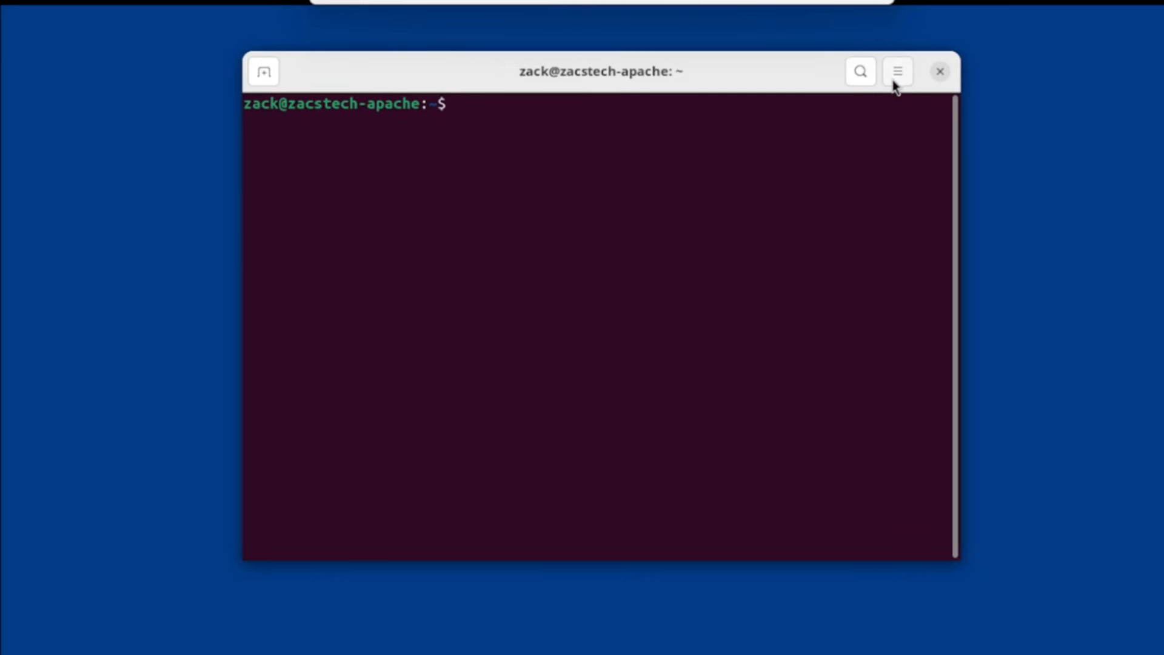
pyautogui.click(897, 72)
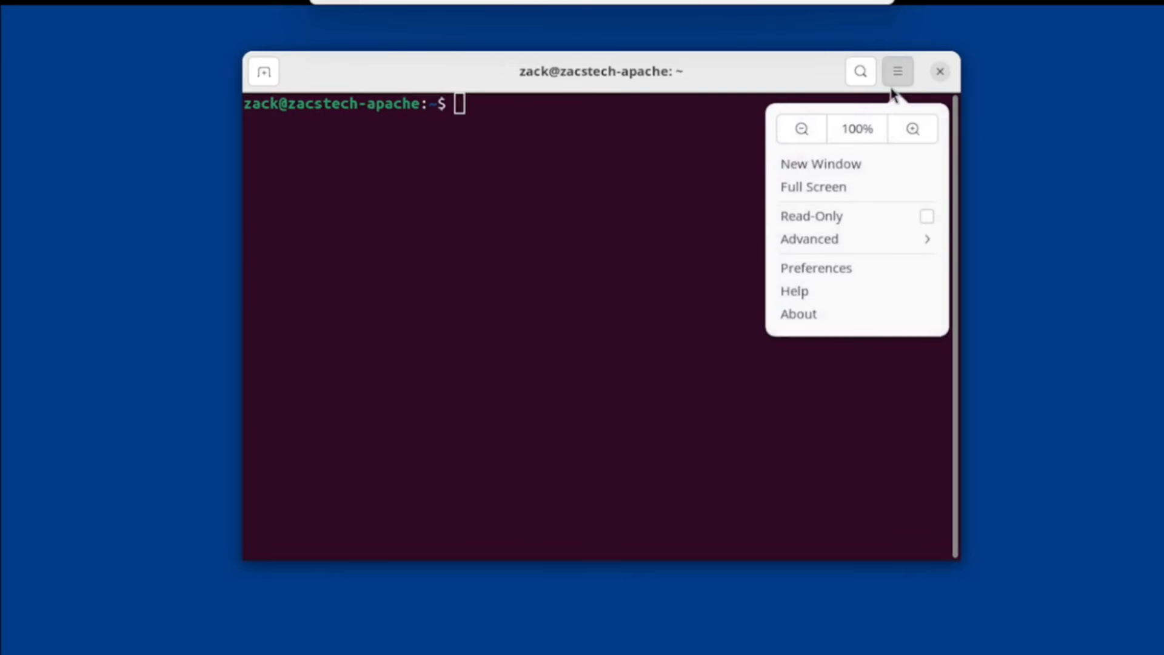
pyautogui.moveTo(793, 85)
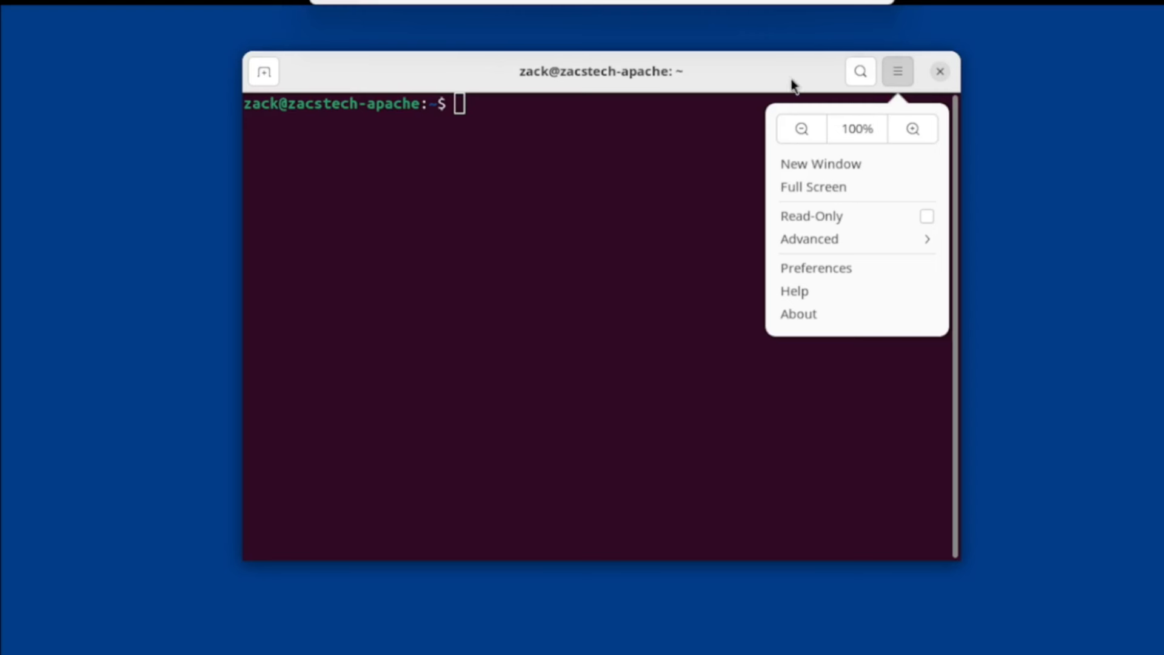